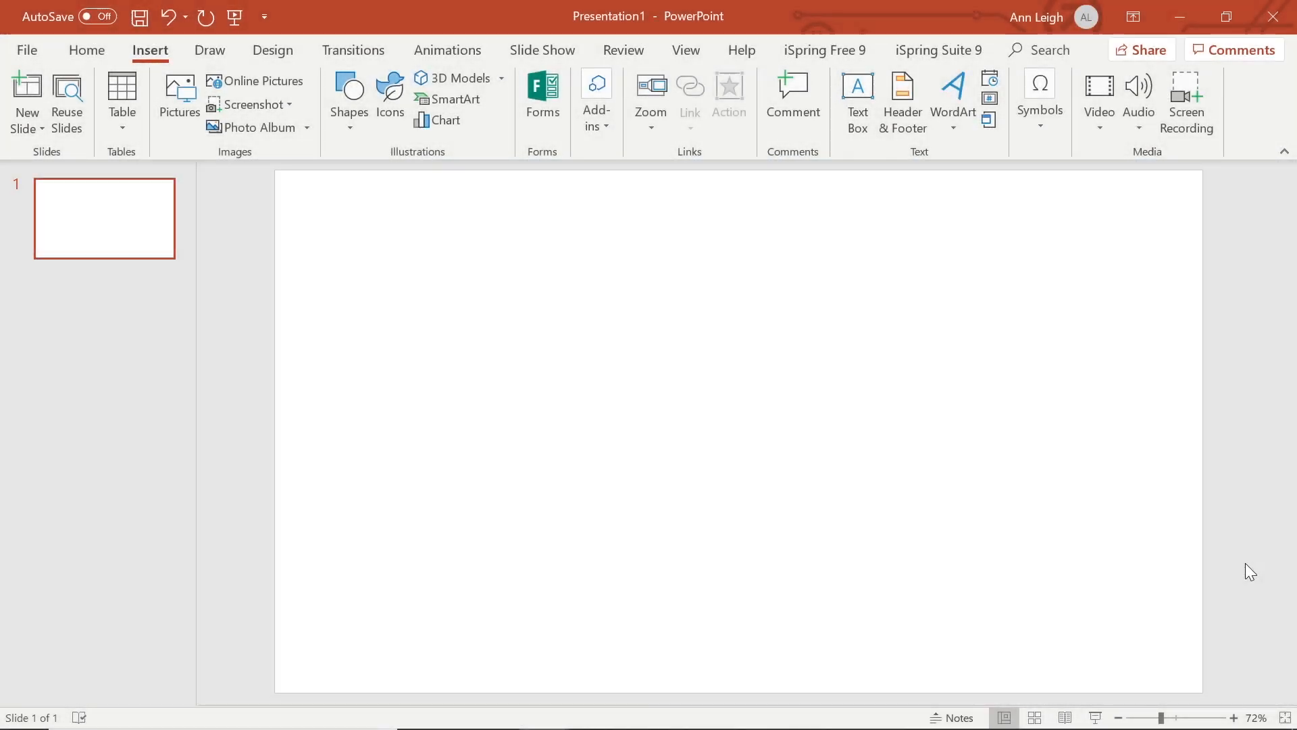
mouse_move(1099, 95)
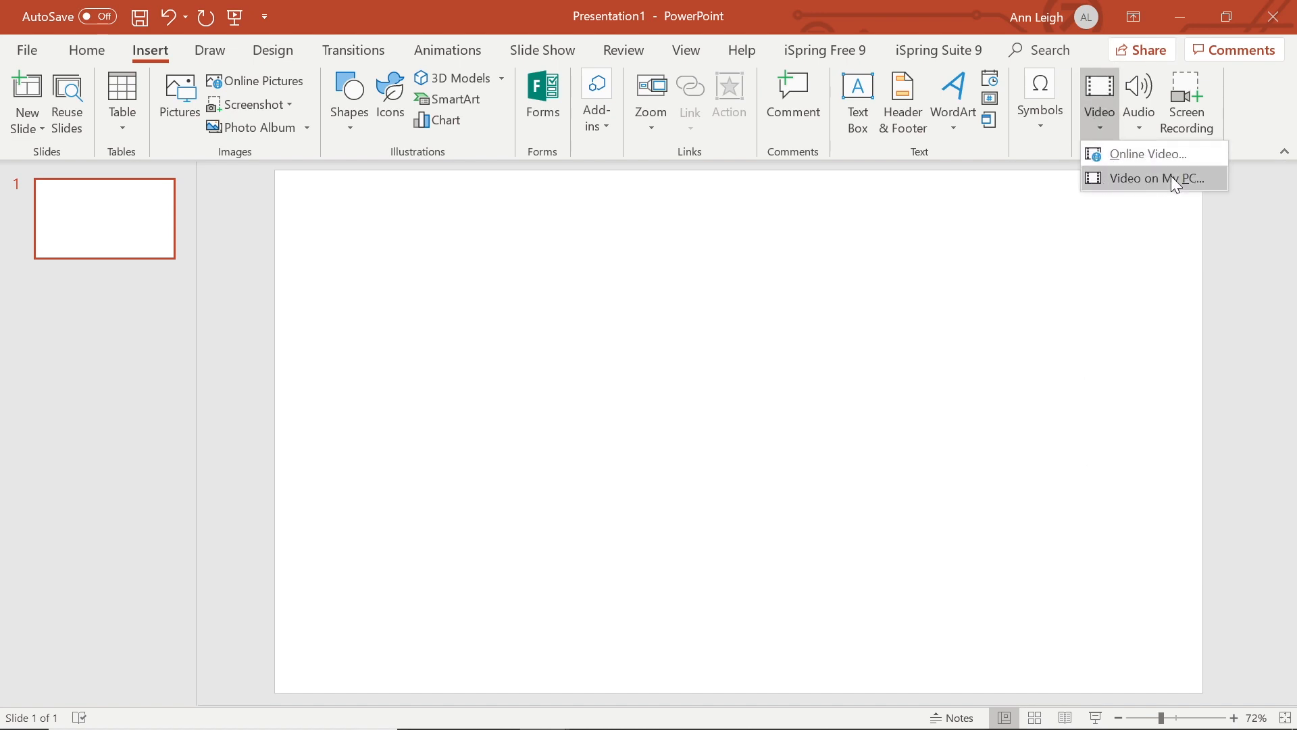
- Insert the Sales Video file from the Materials folder onto the blank slide
click(1154, 178)
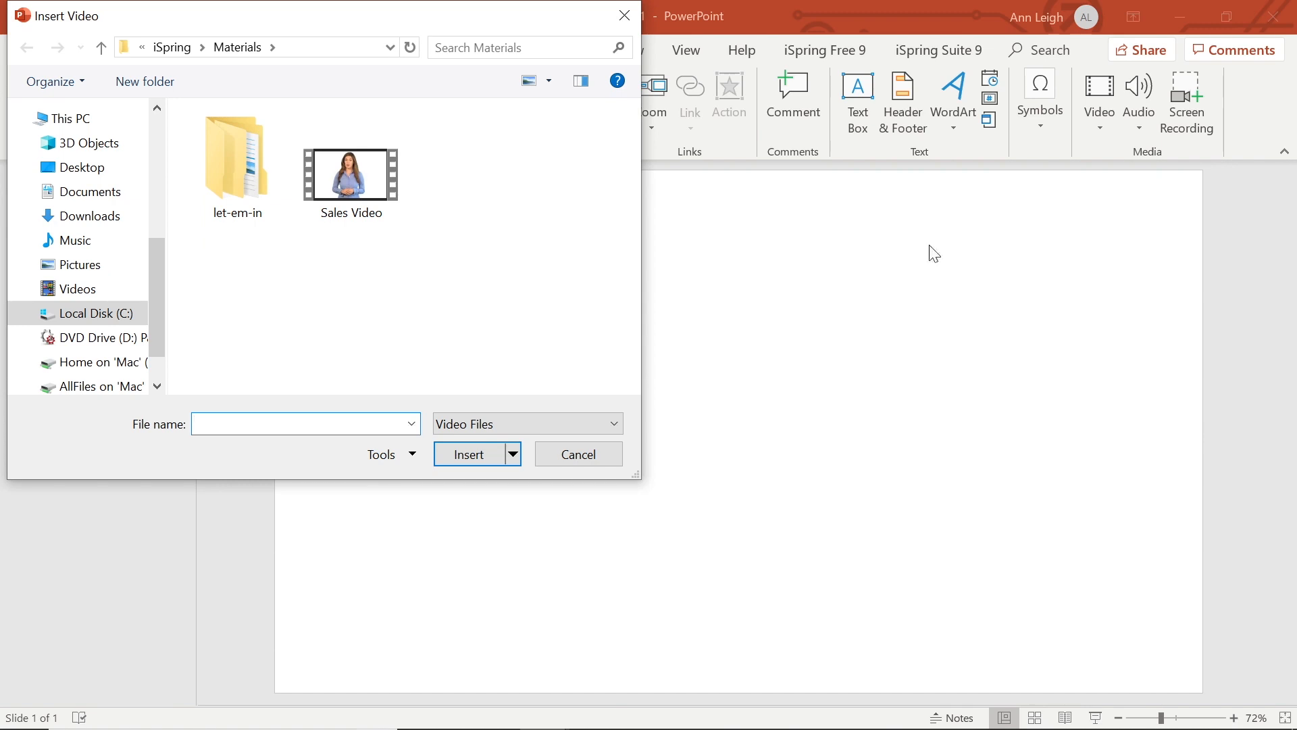
click(351, 170)
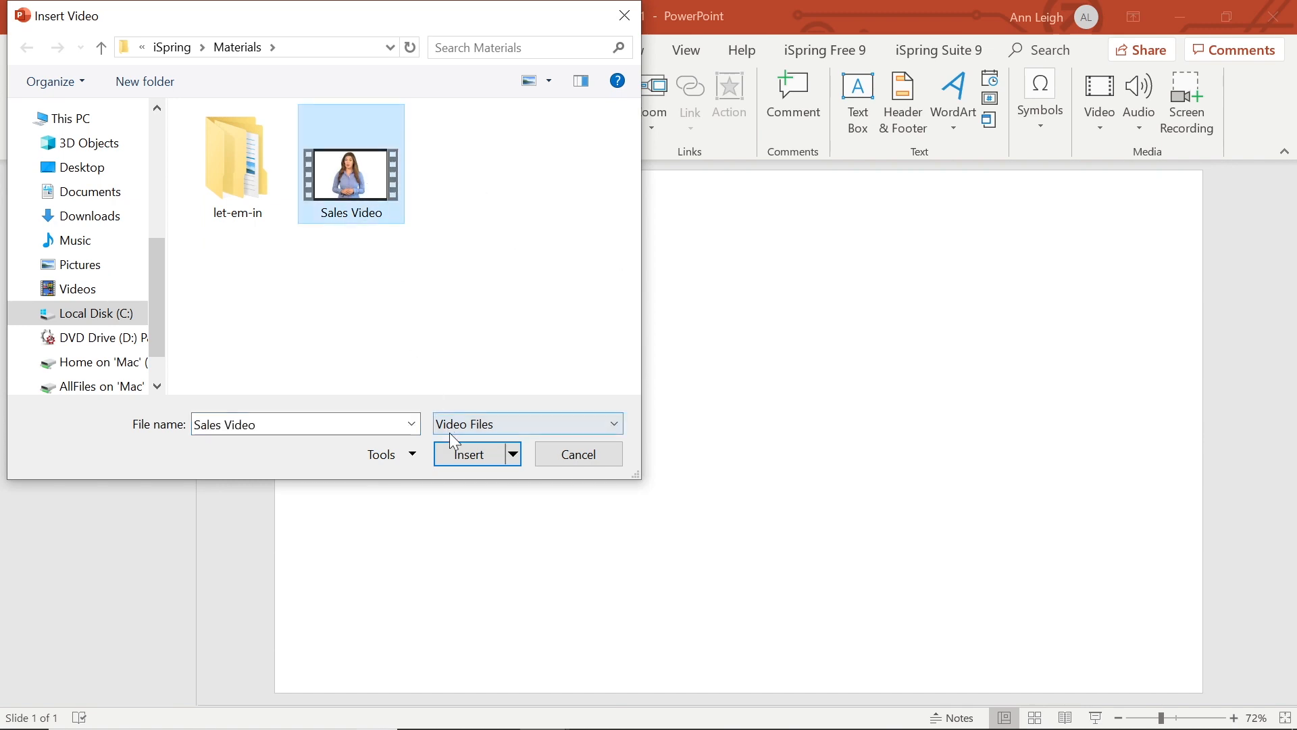
click(469, 454)
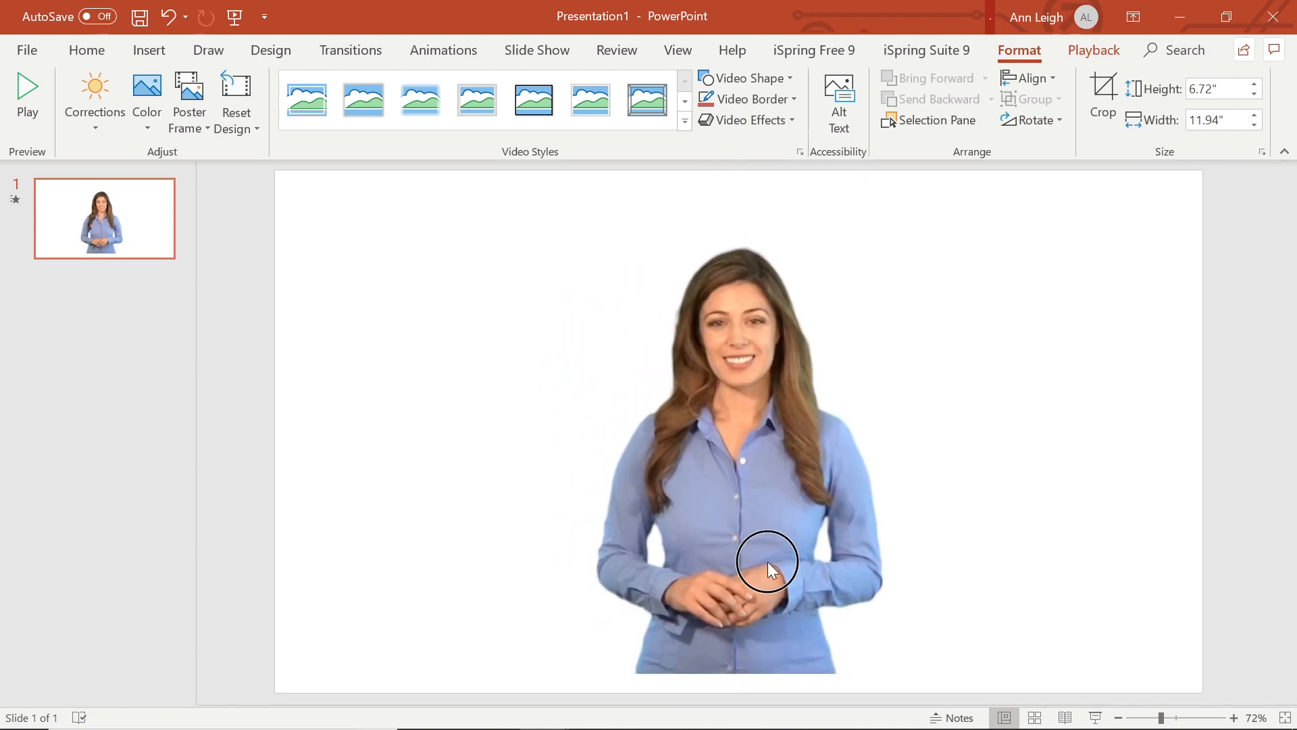
- Select the presenter video and switch to the iSpring Suite 9 ribbon commands
click(764, 562)
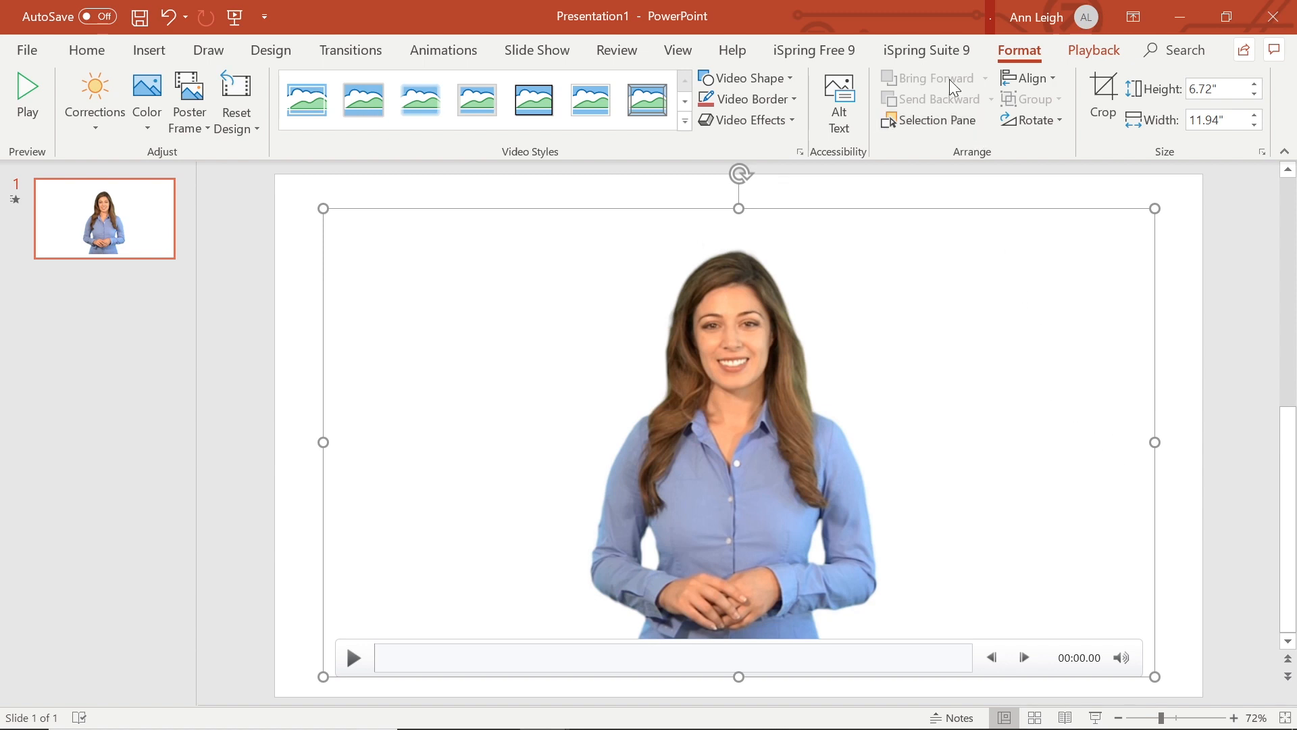
click(927, 50)
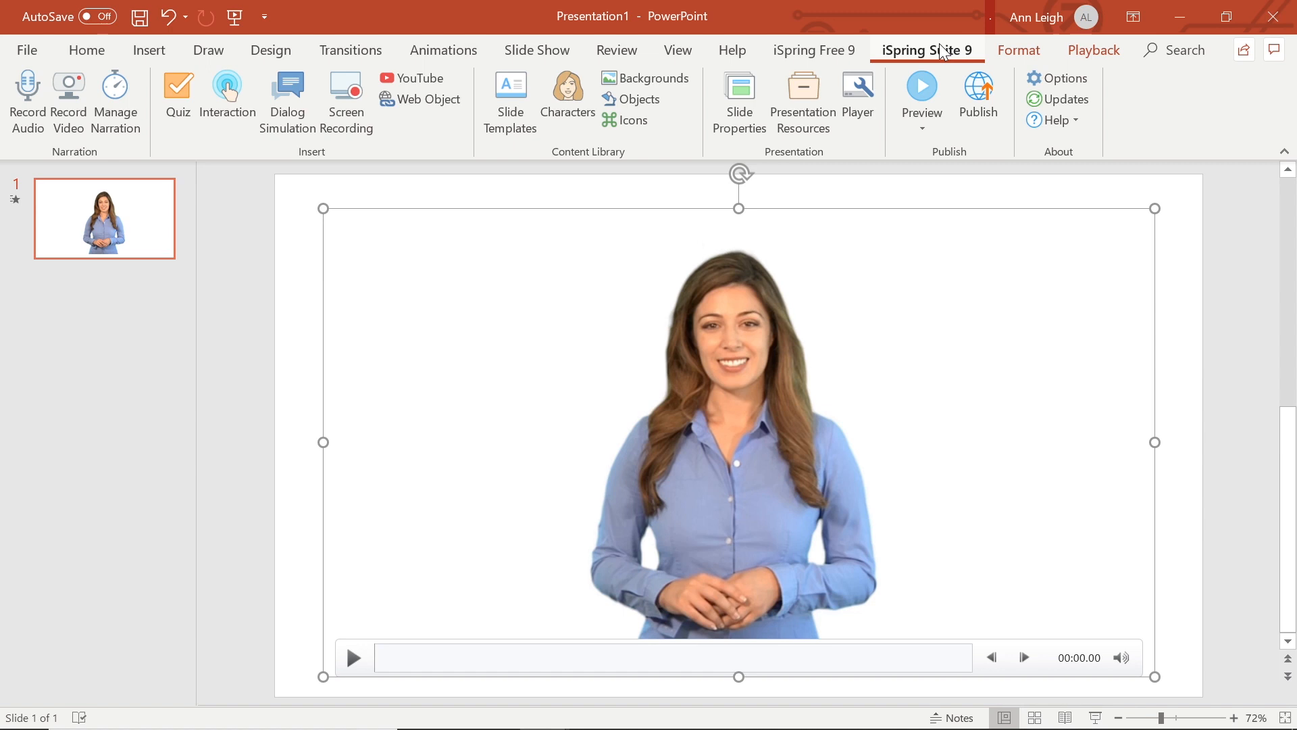
click(428, 99)
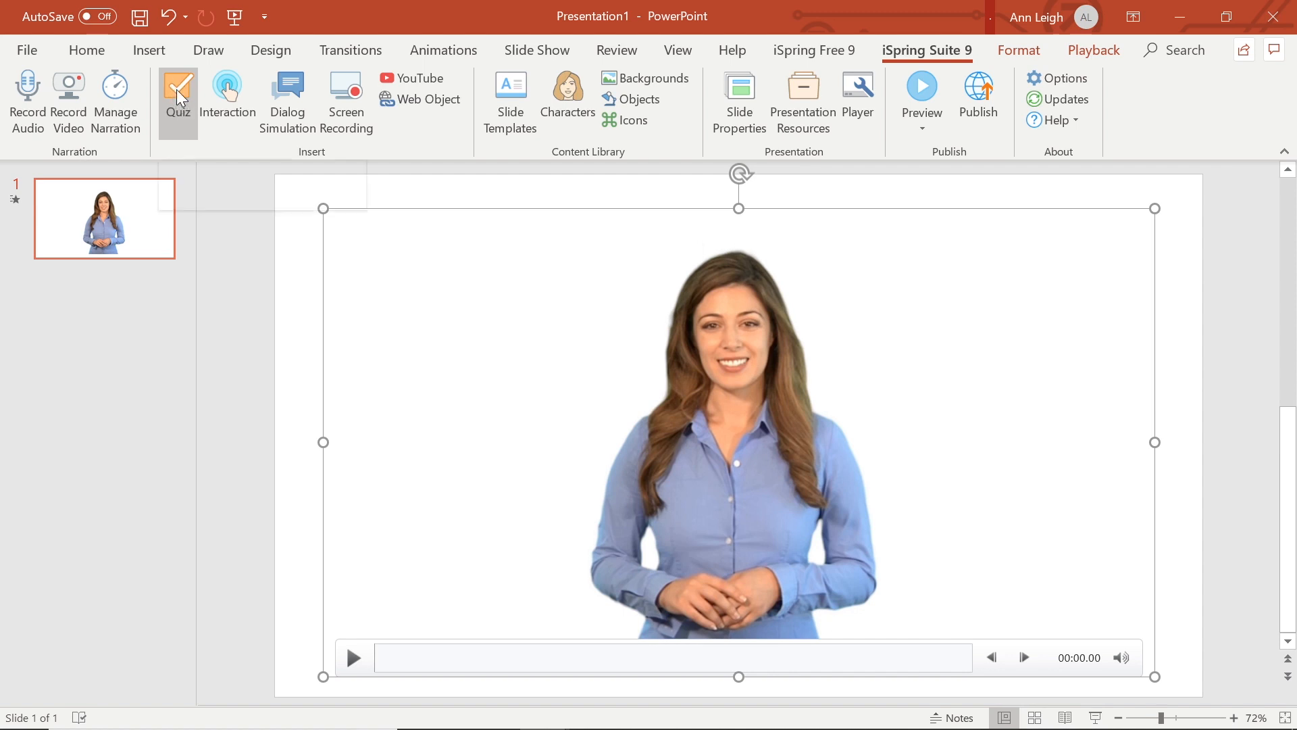
mouse_move(178, 91)
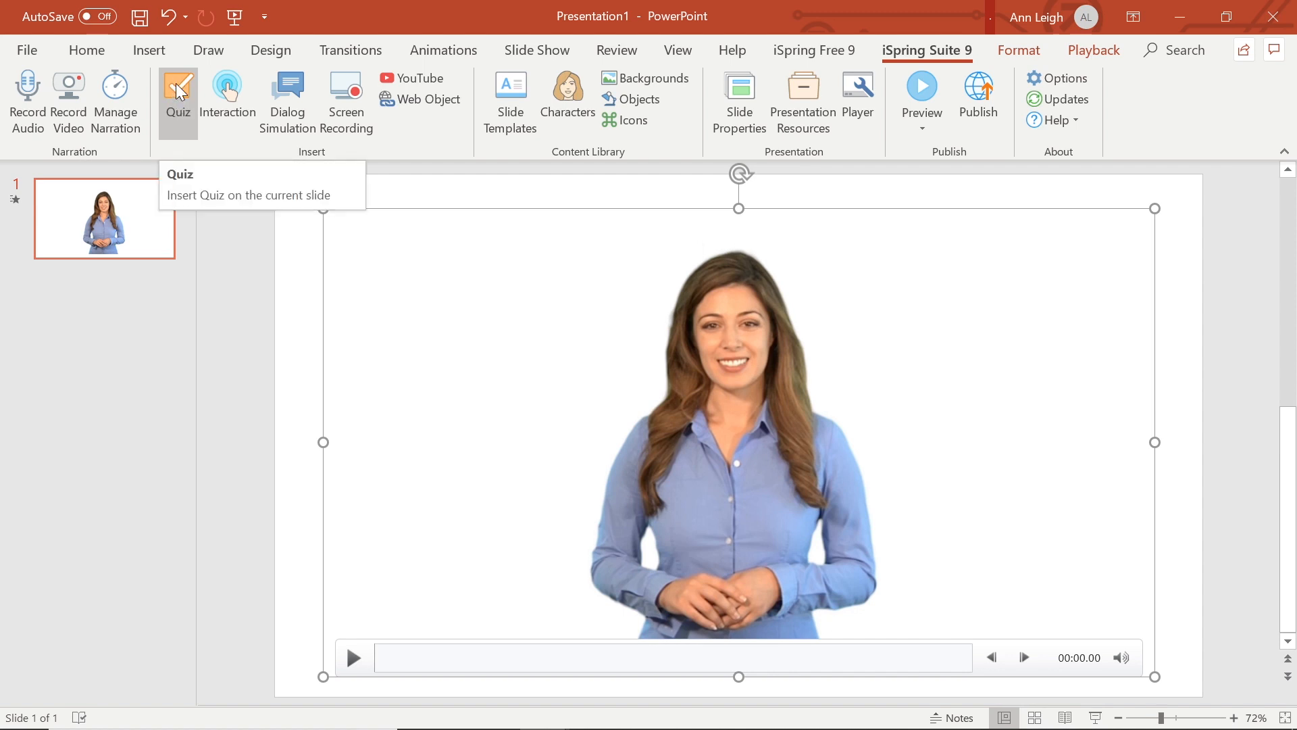
mouse_move(942, 197)
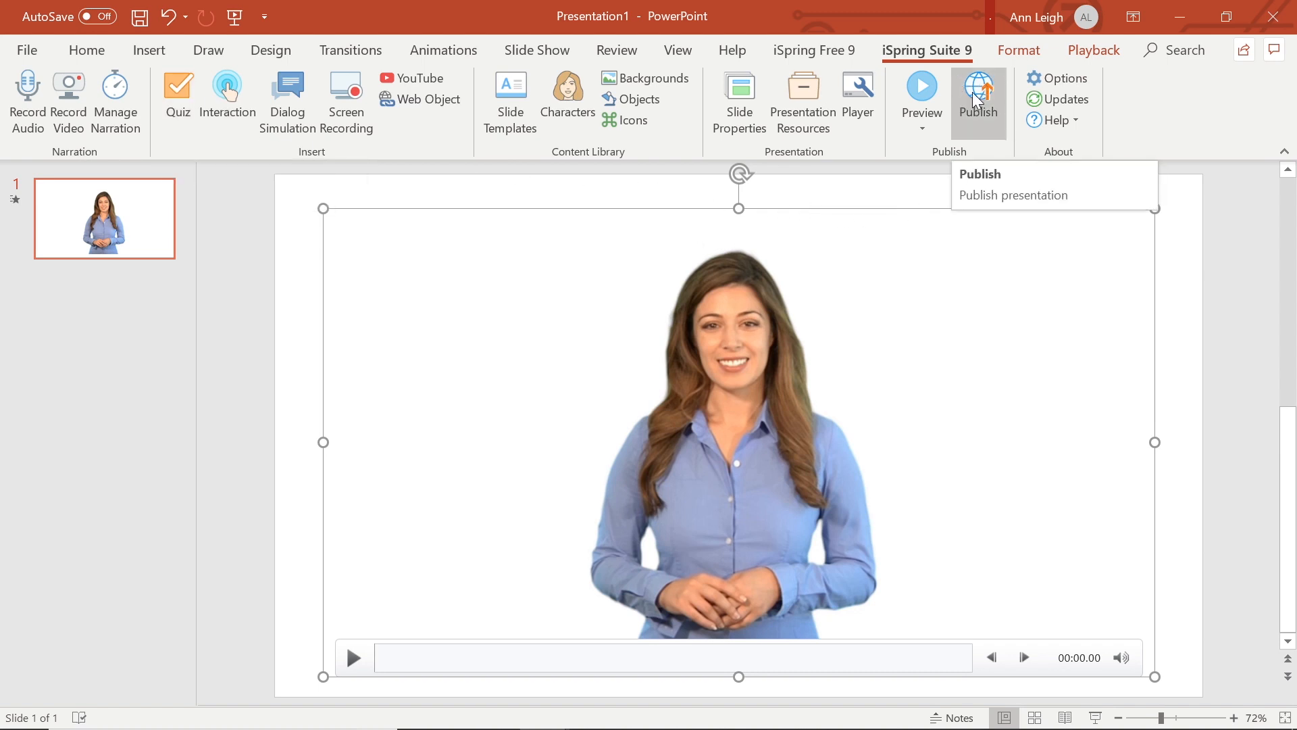
- Start publishing the presentation and choose LMS as the publish destination
click(978, 98)
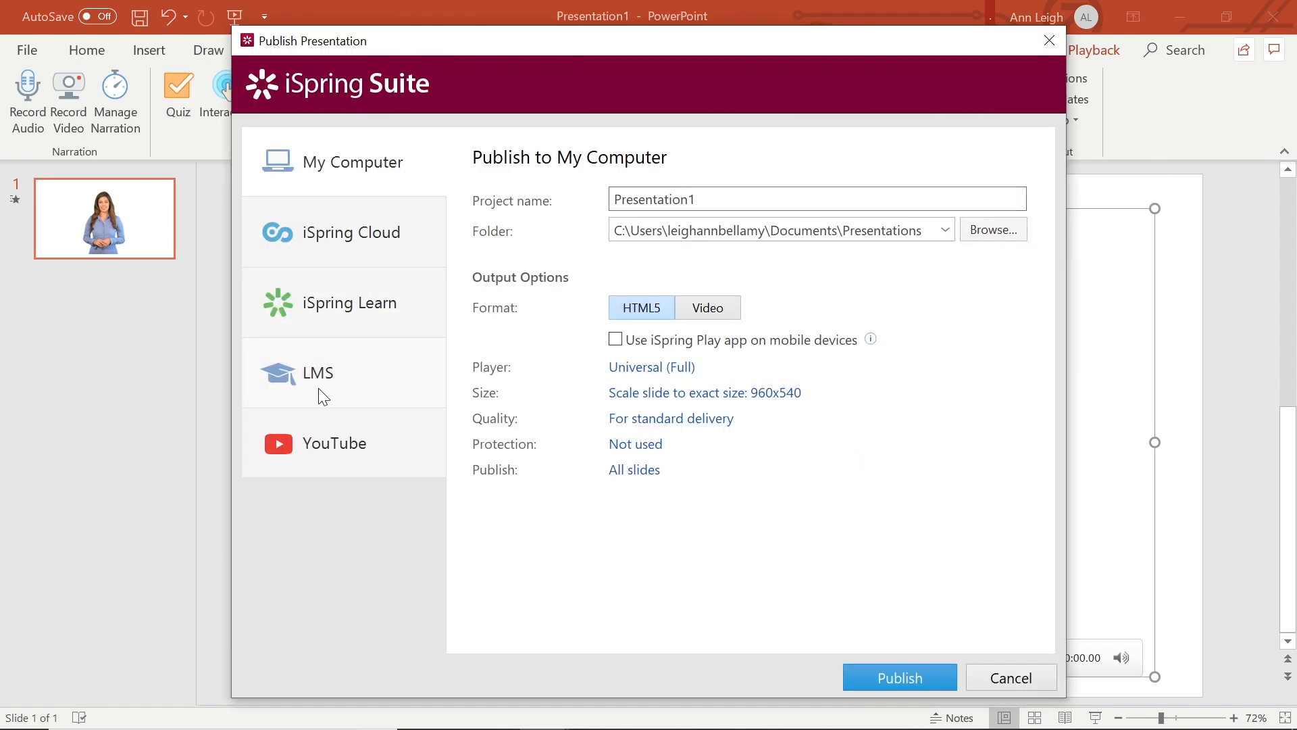
click(316, 373)
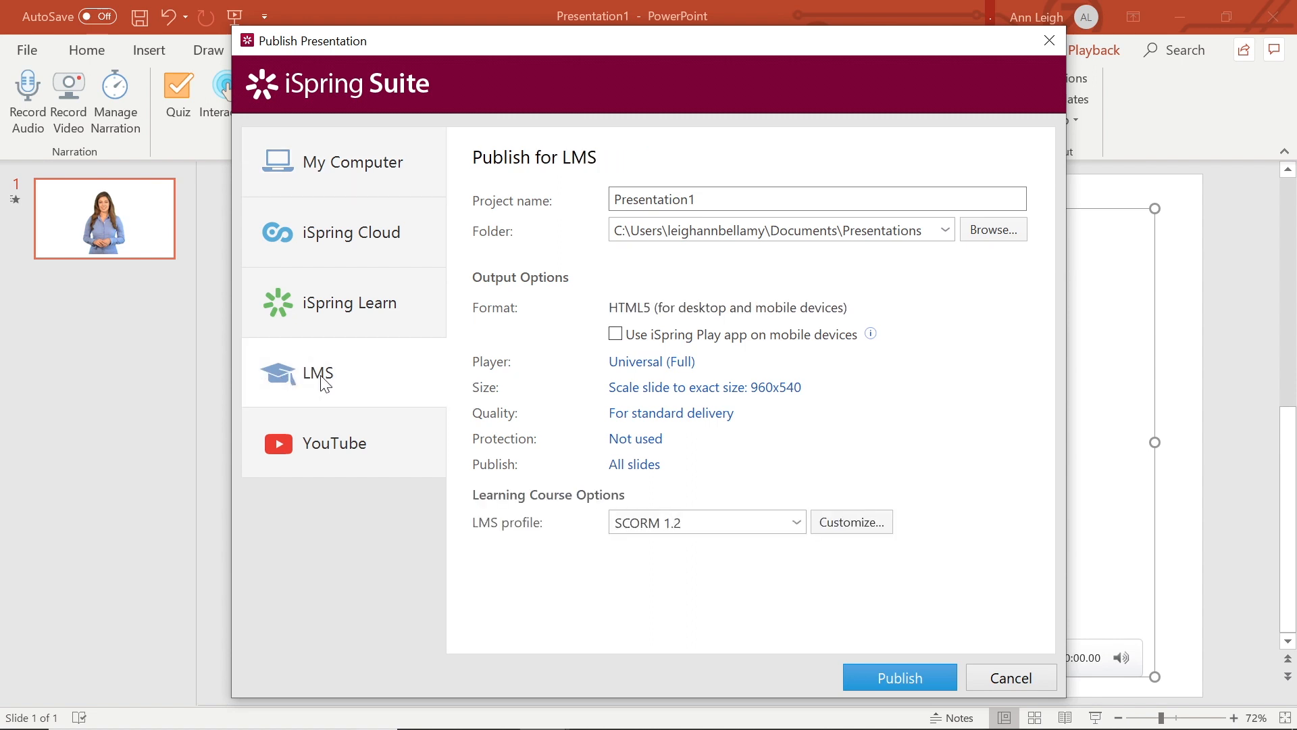
mouse_move(626, 552)
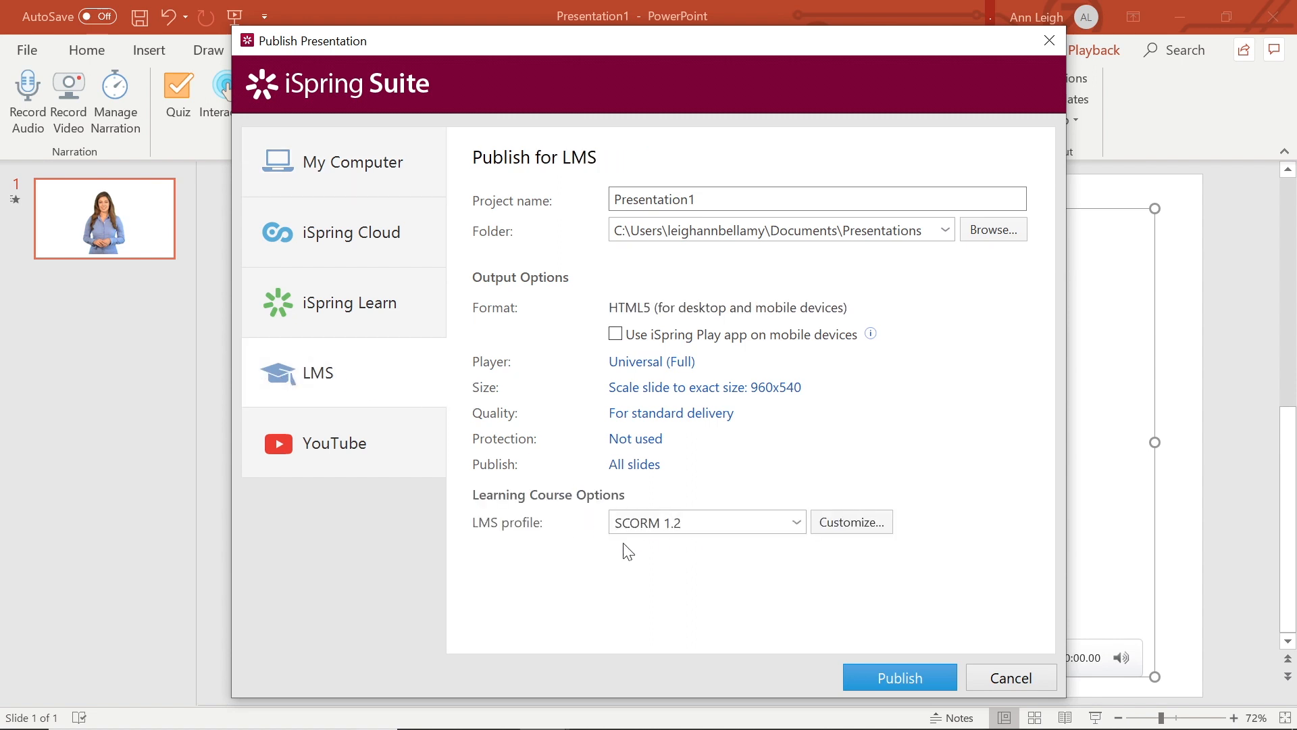
mouse_move(519, 382)
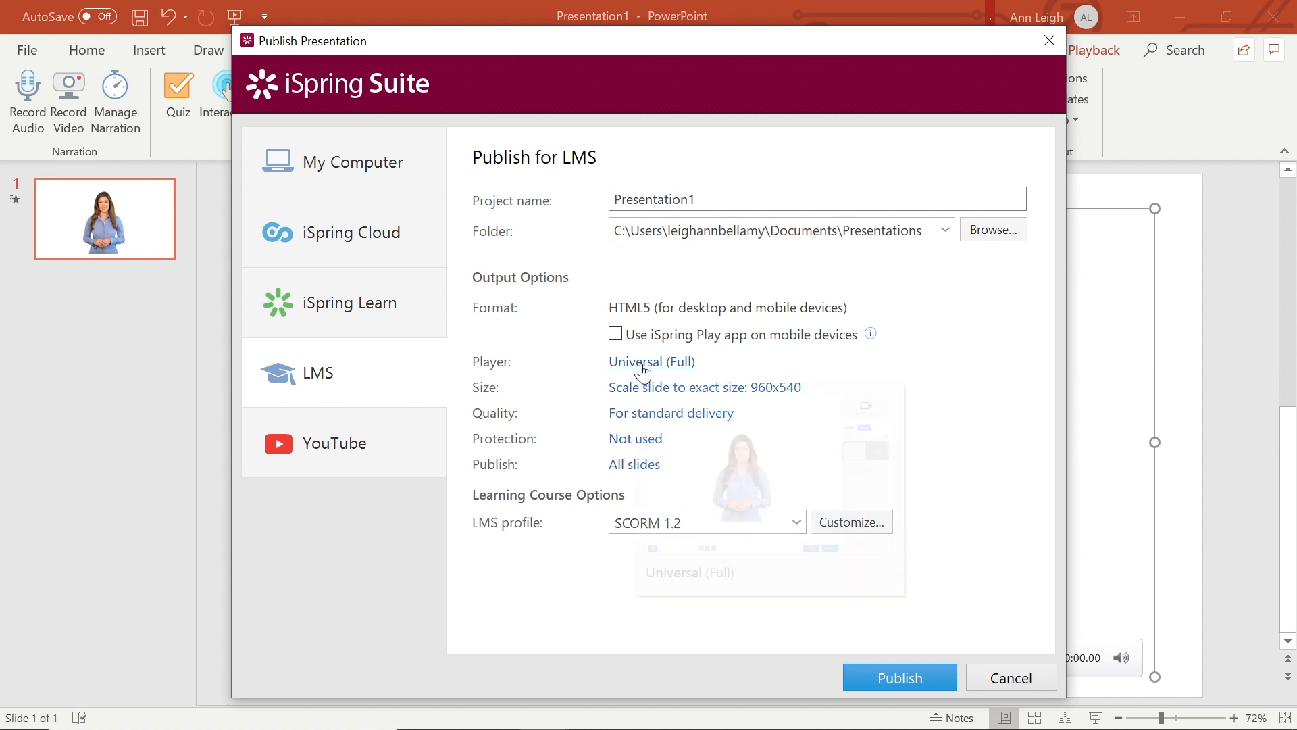
- Change the player from Universal (Full) to None (Slide Only) and apply it
click(652, 362)
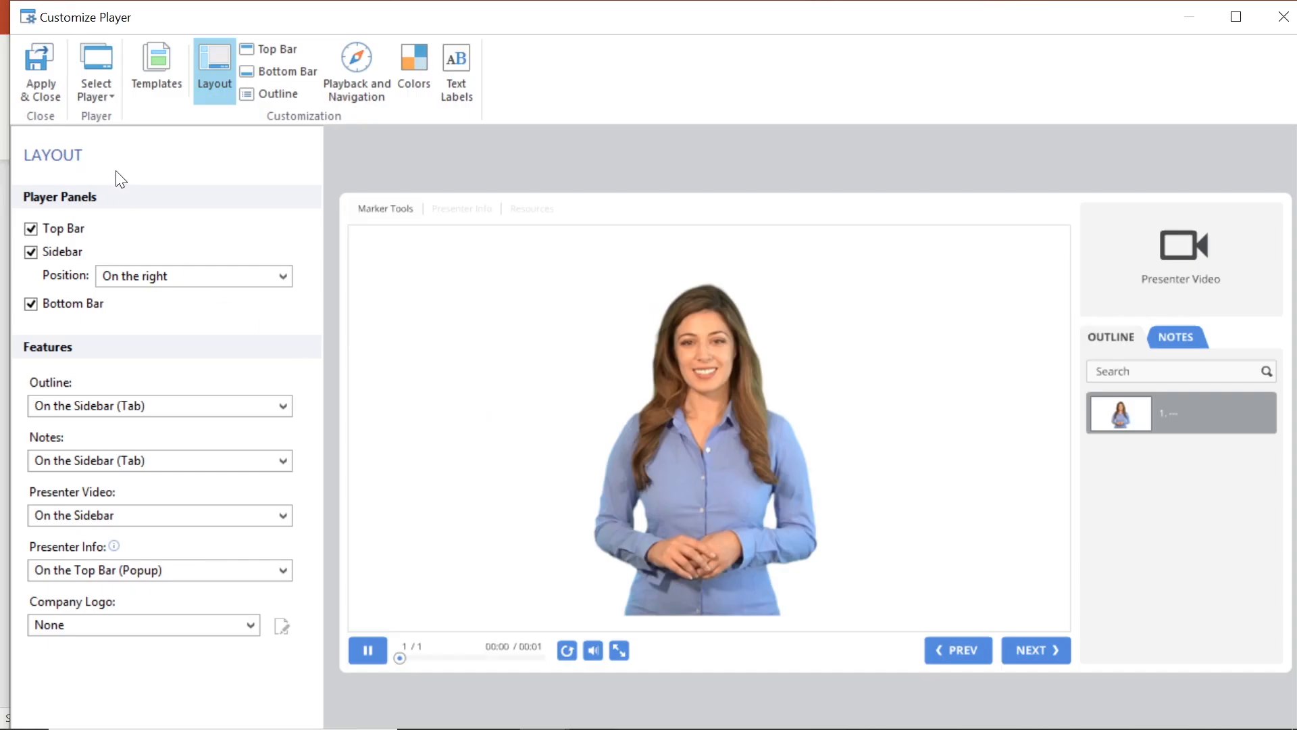
click(95, 70)
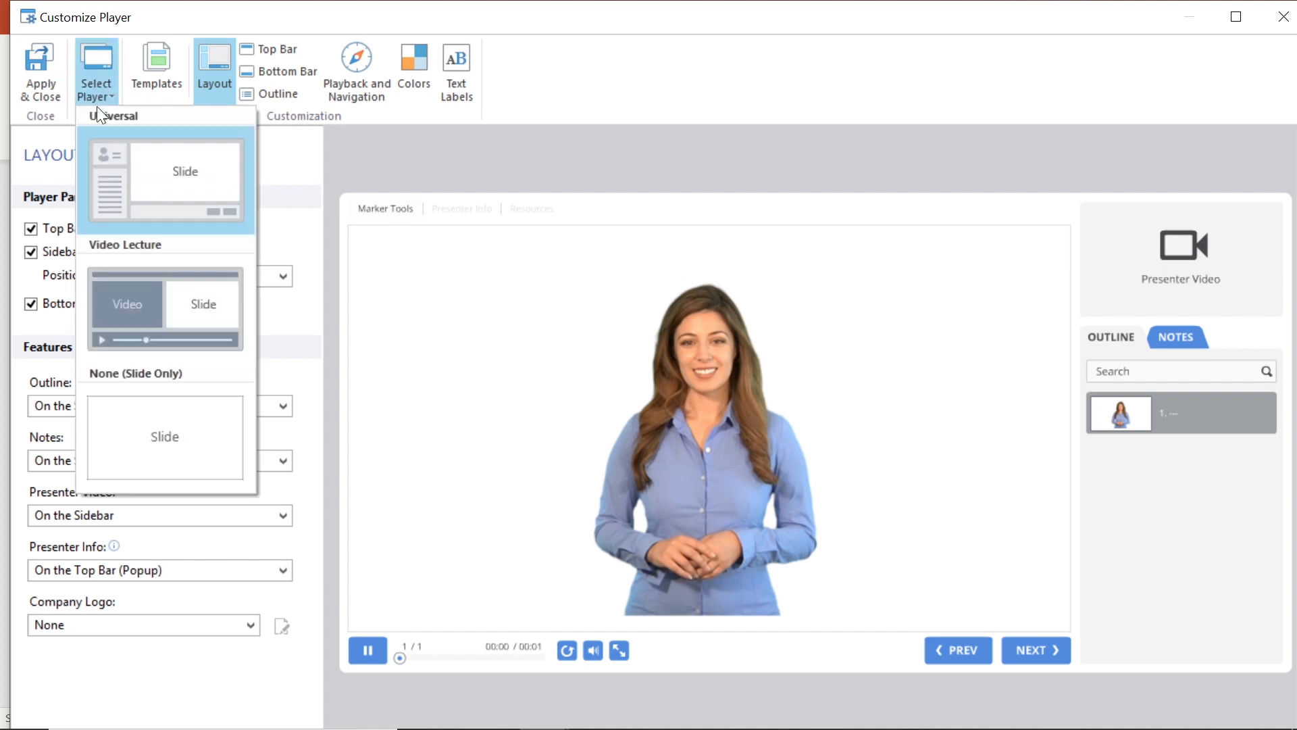
mouse_move(164, 437)
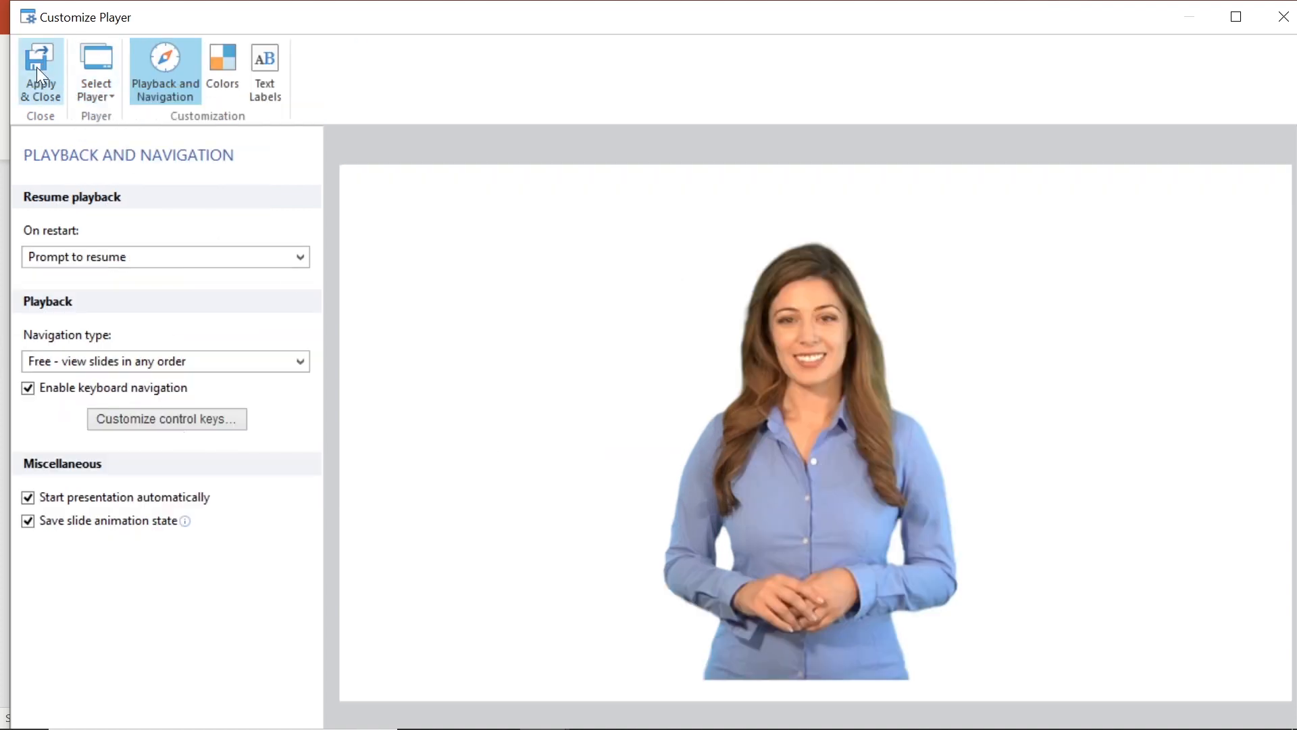
click(39, 70)
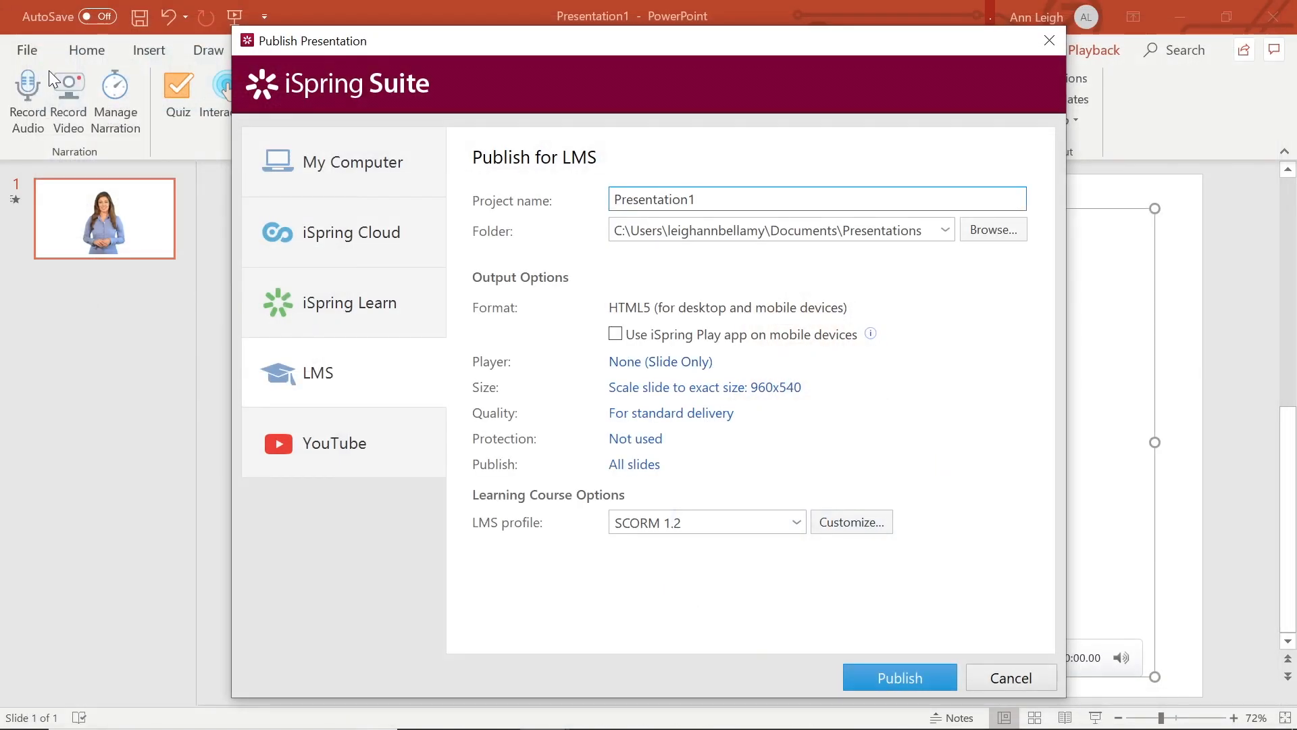
mouse_move(631, 434)
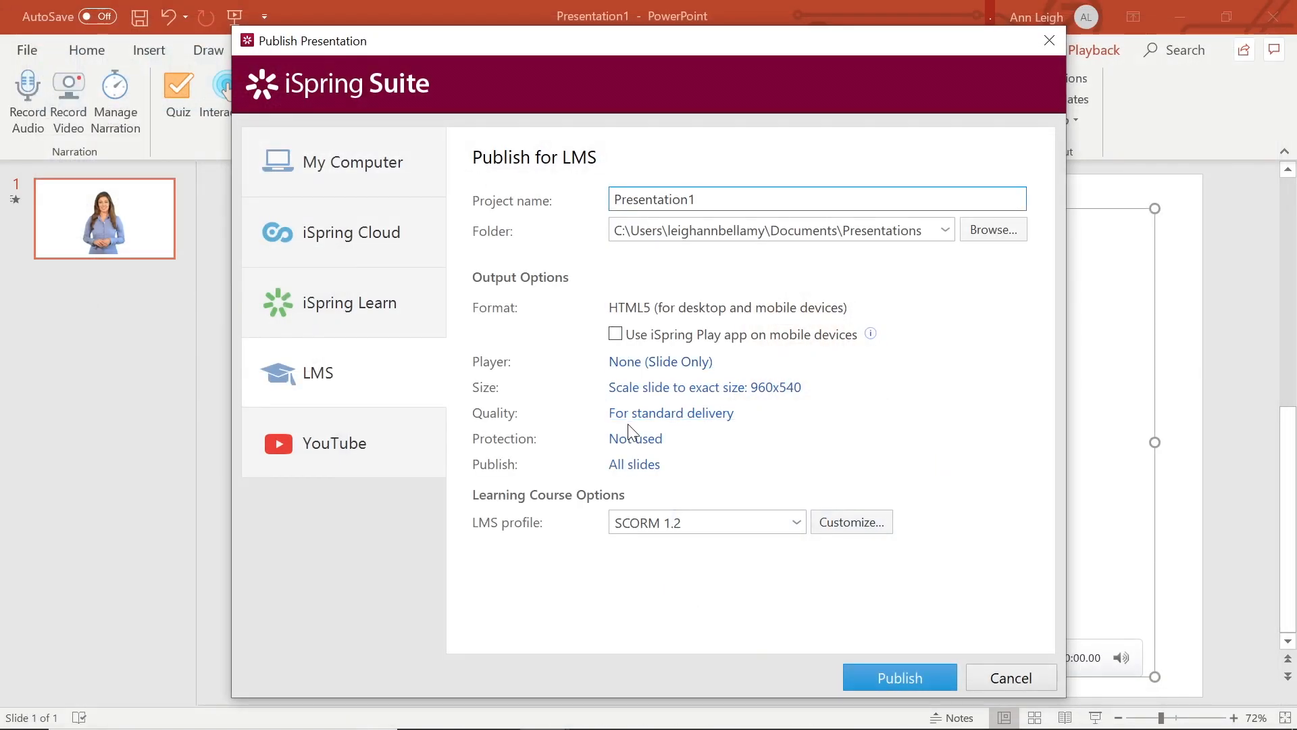
- Set publish quality to custom with video and audio compression at 100% and save
click(671, 413)
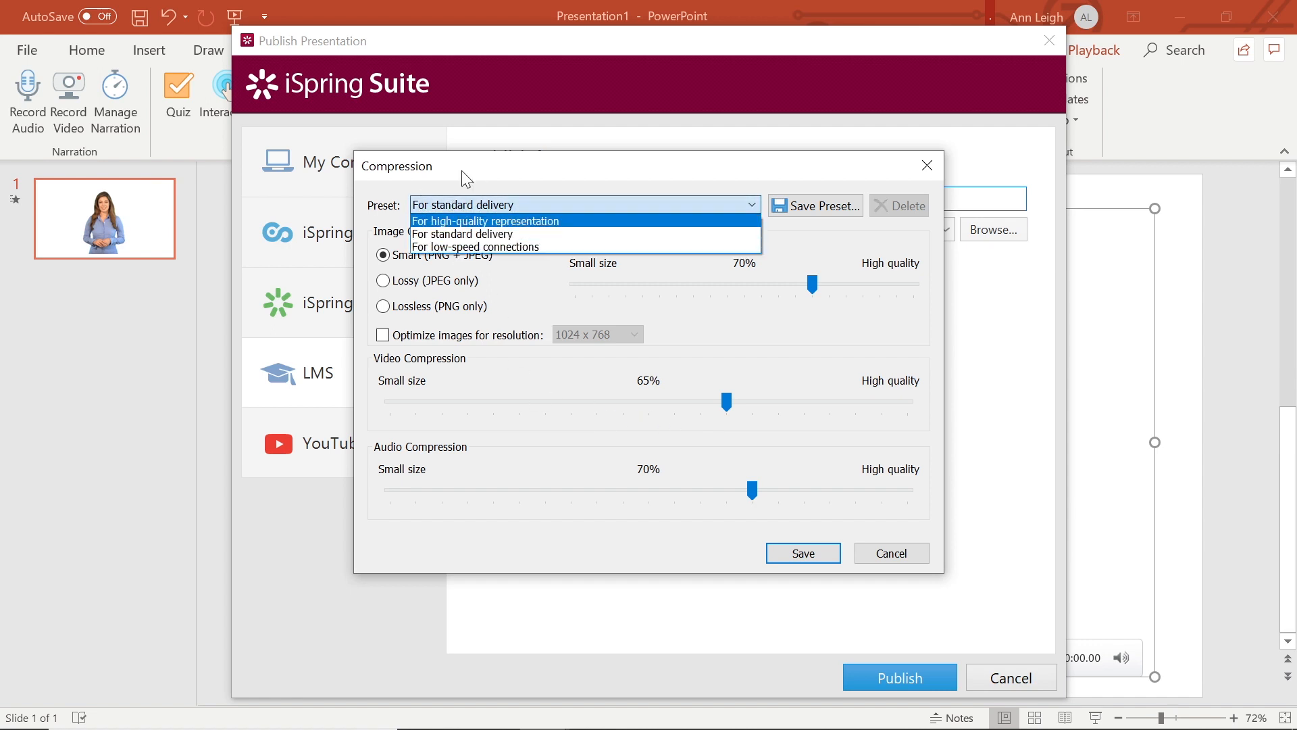
click(464, 234)
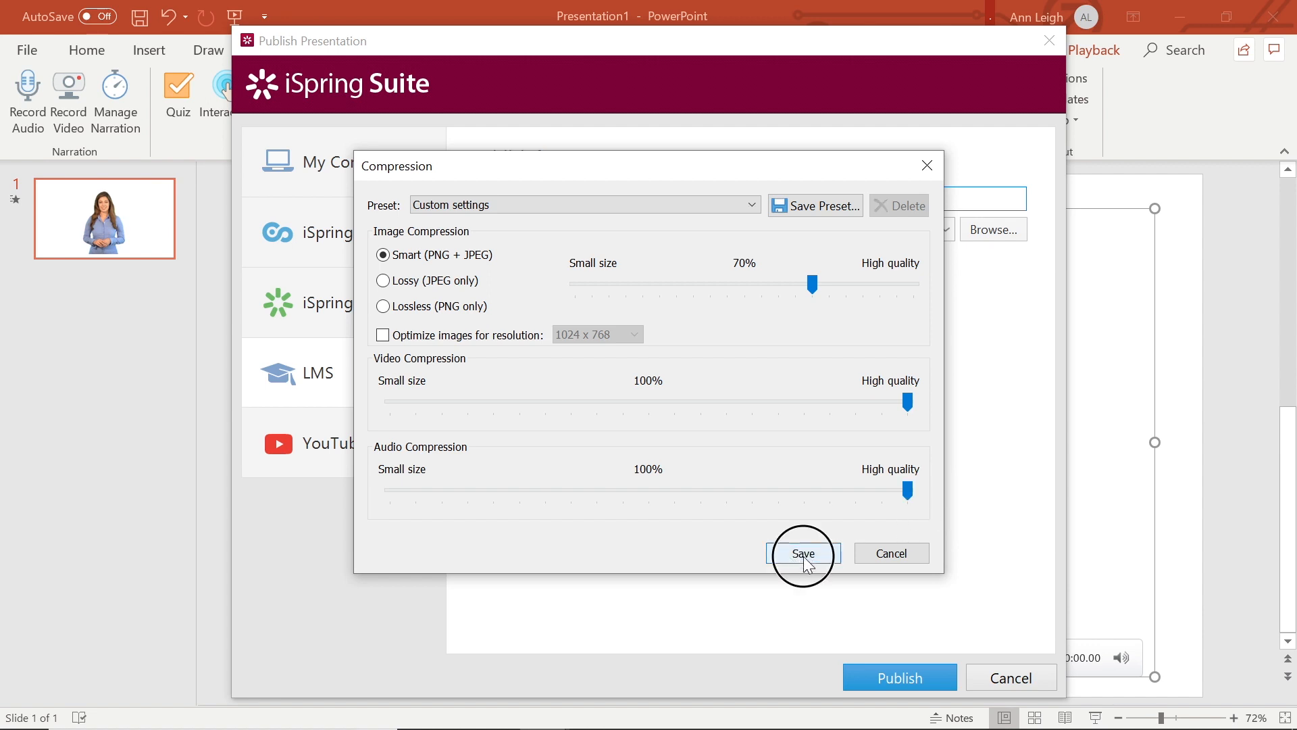
click(802, 553)
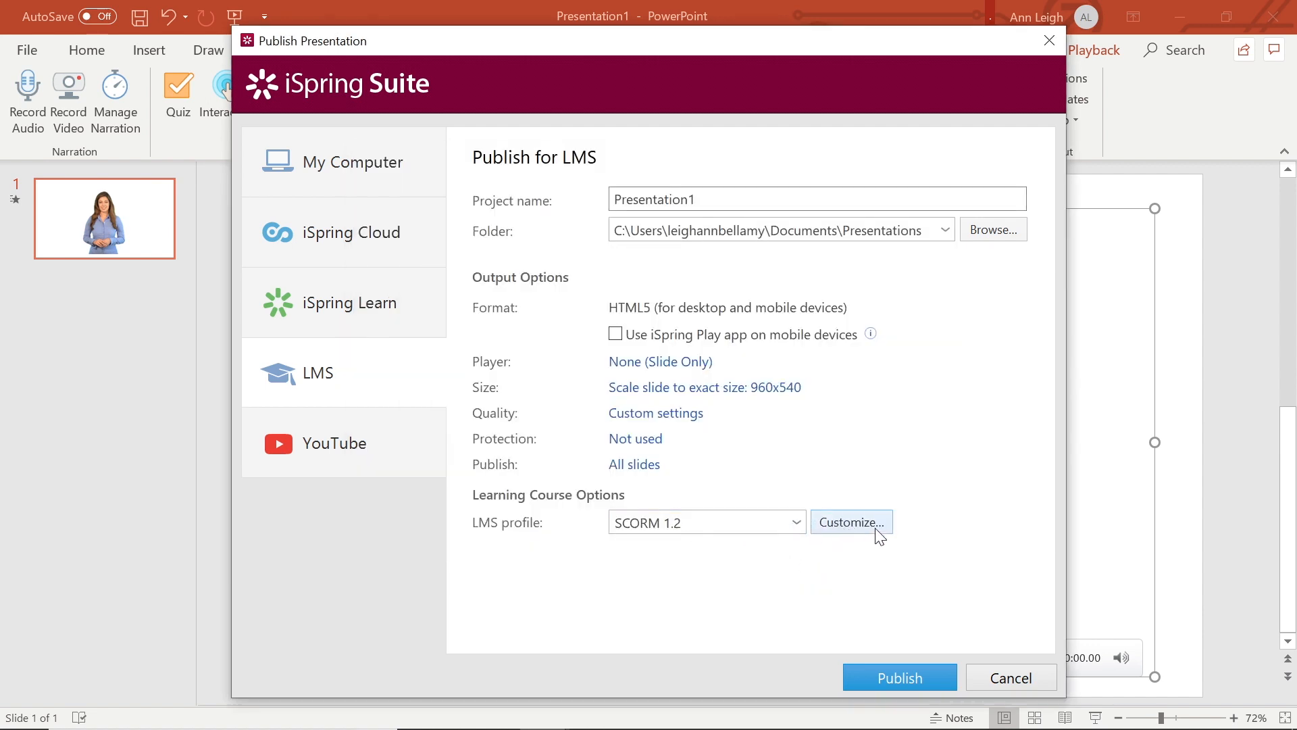
- Set the course type to SCORM 1.2, name it Course Video Presentation, and open progress settings
click(852, 521)
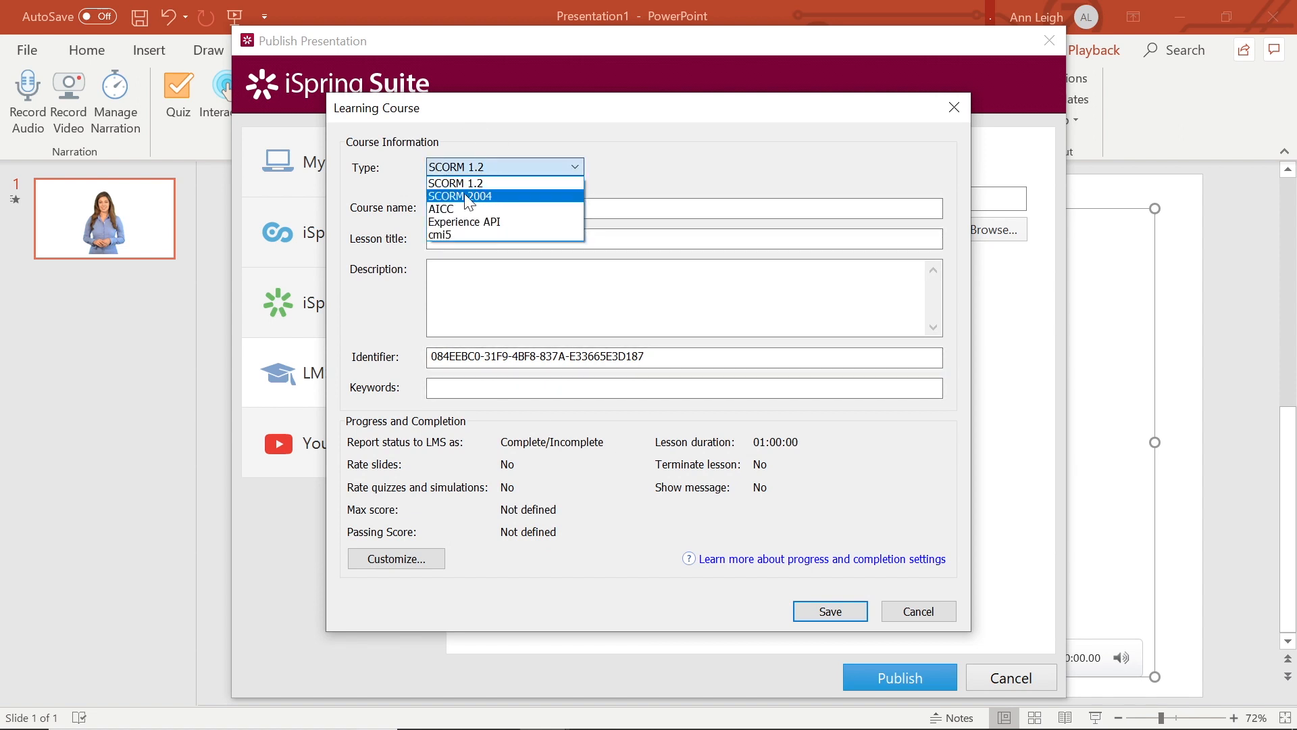
click(459, 196)
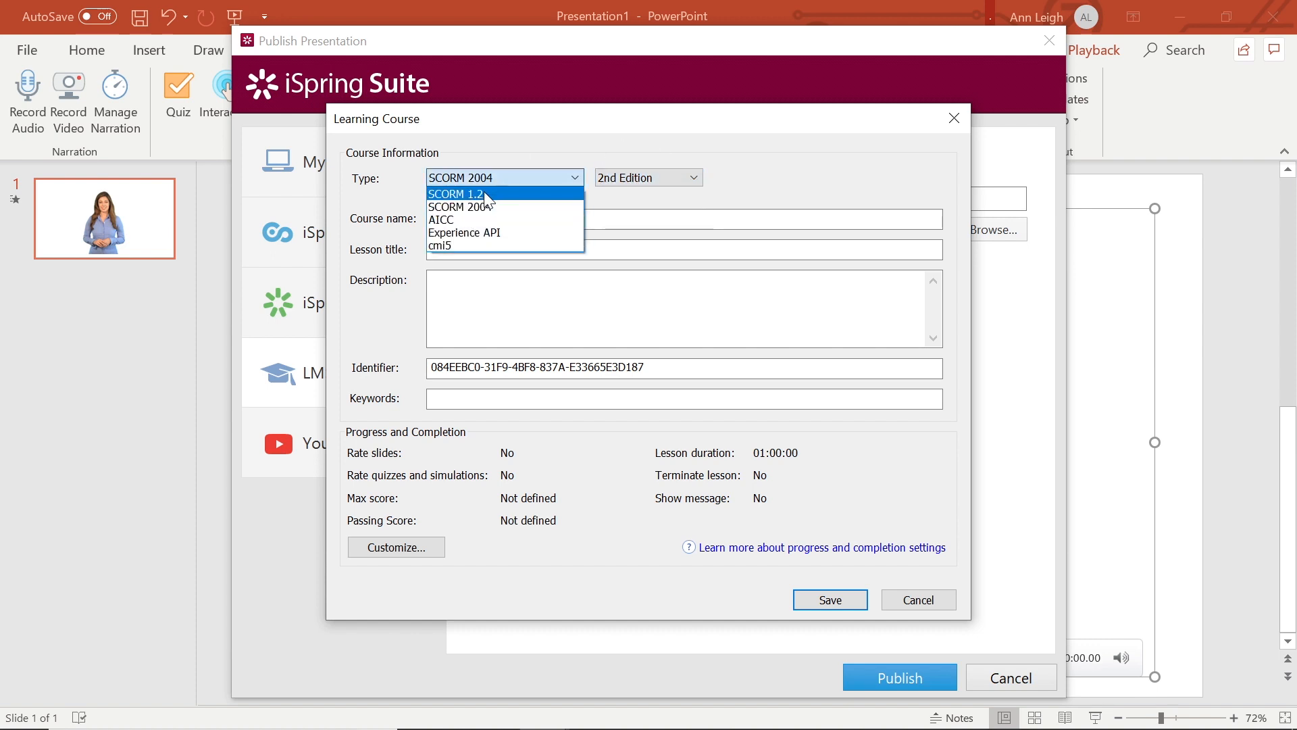
mouse_move(470, 201)
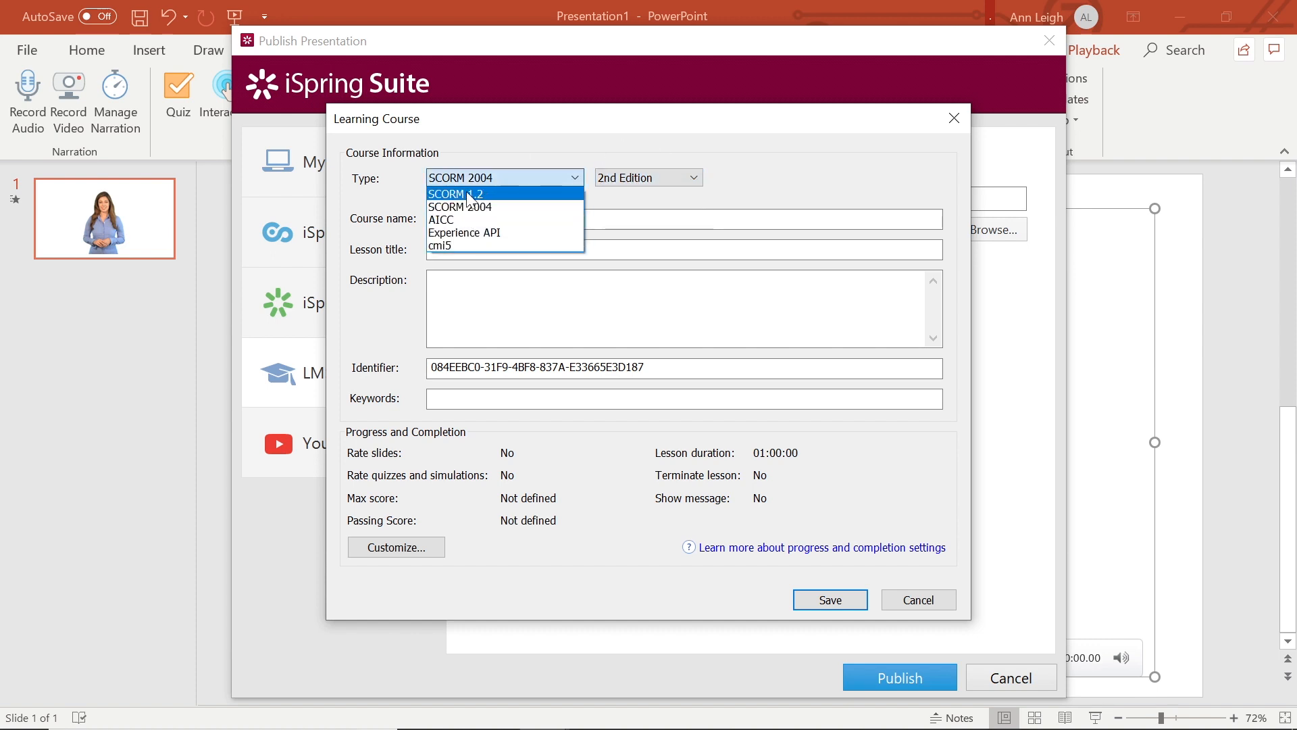
click(460, 193)
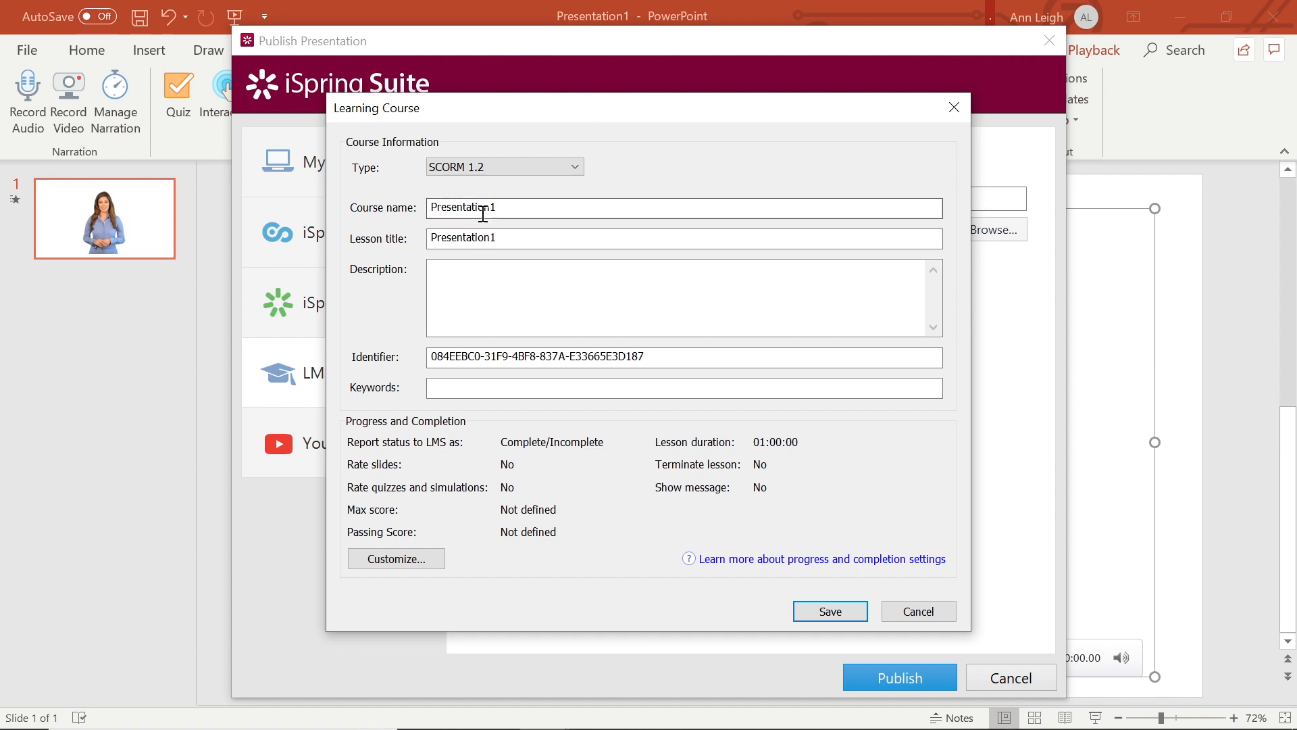
text(Course Video Presentation)
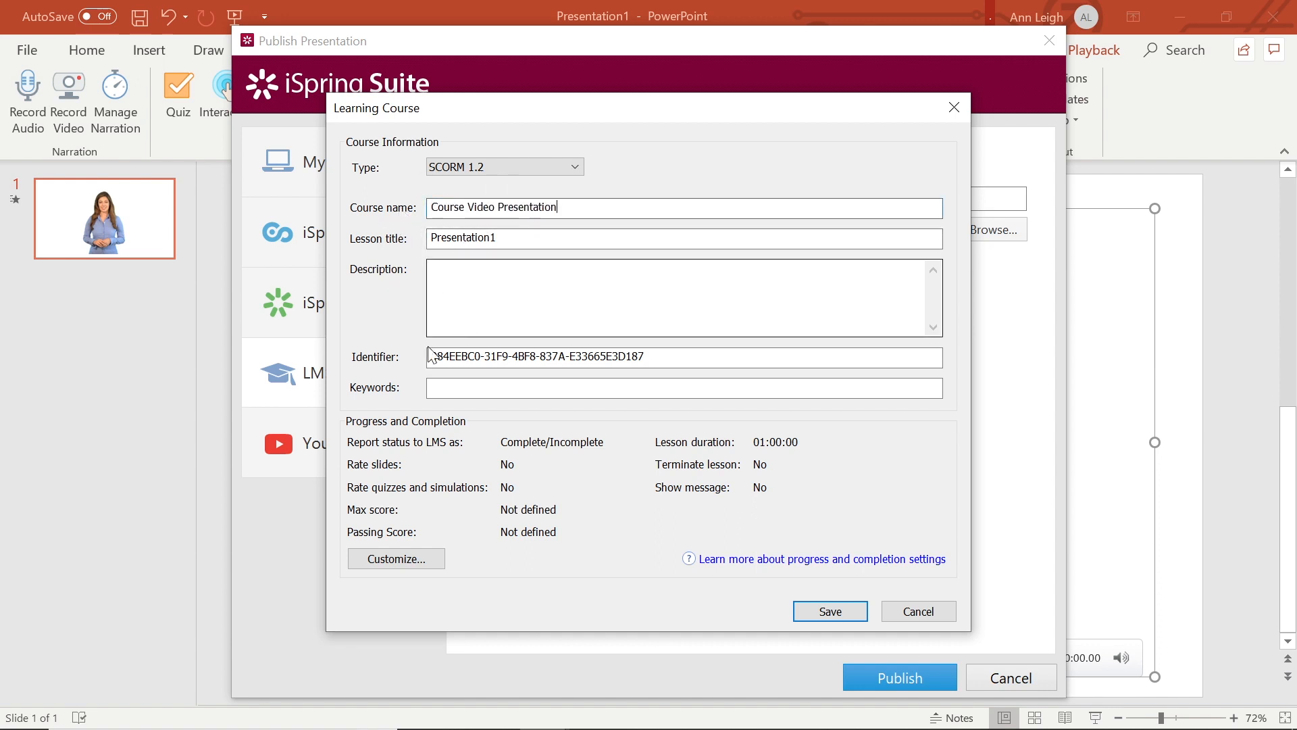
click(683, 388)
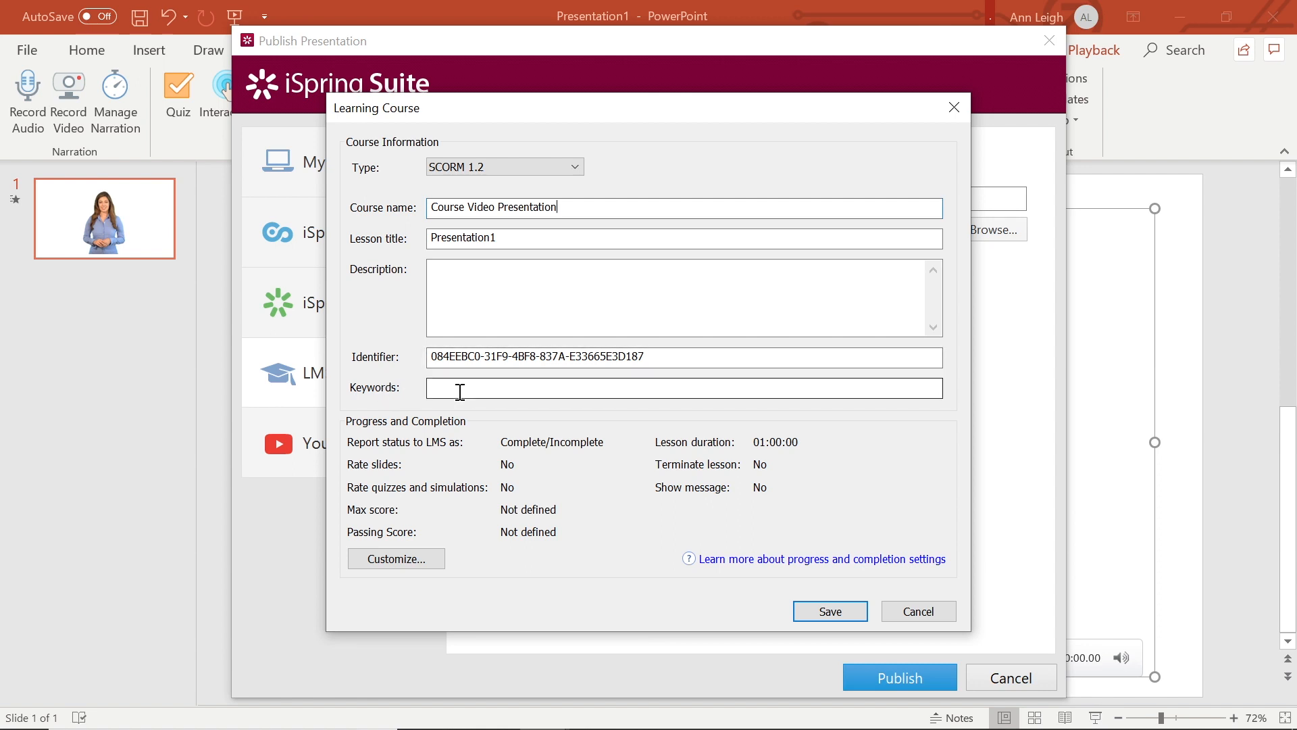
click(394, 558)
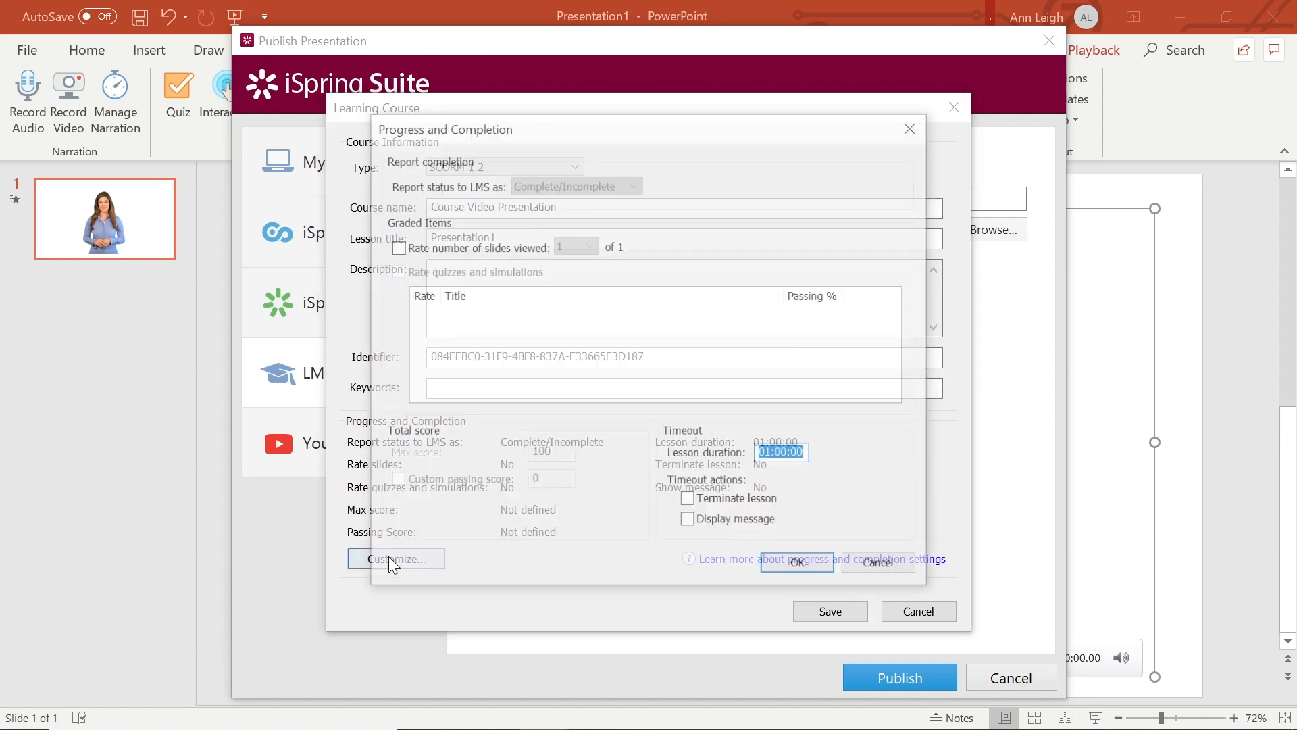
- Accept the progress and completion settings and save the learning course settings
click(395, 558)
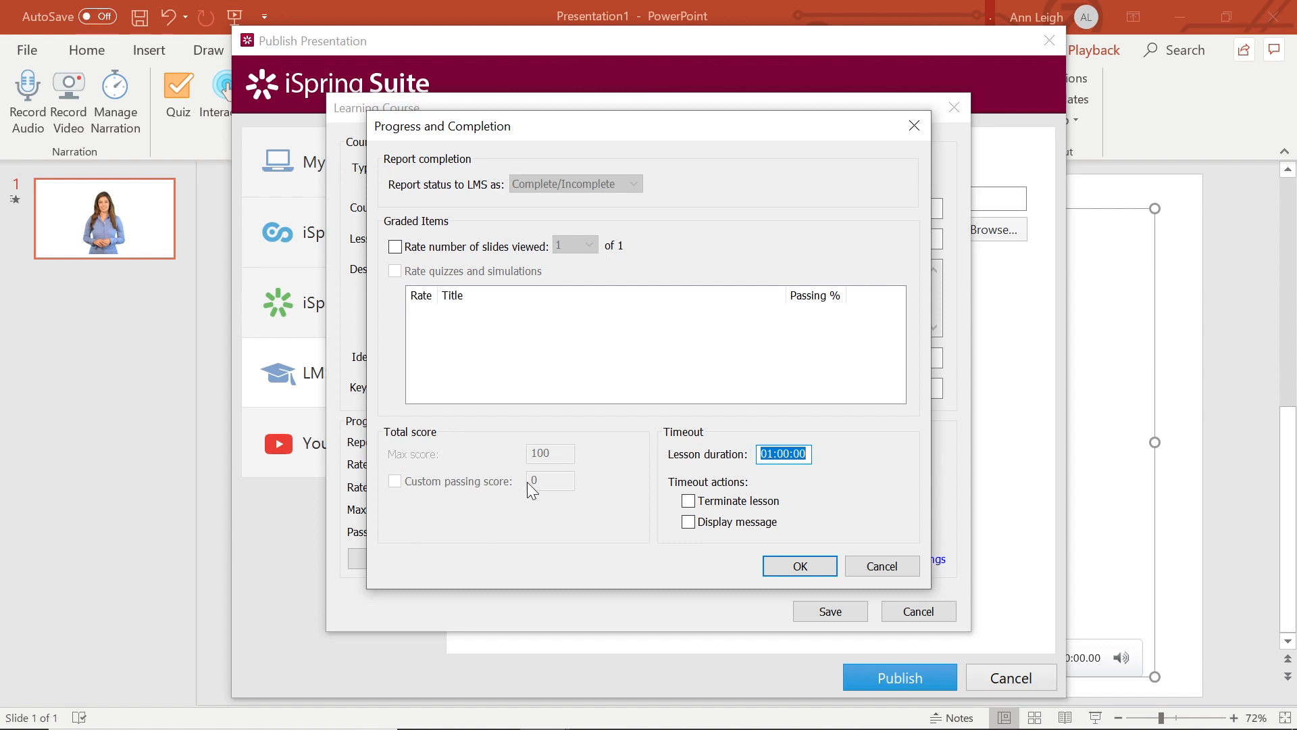
mouse_move(400, 199)
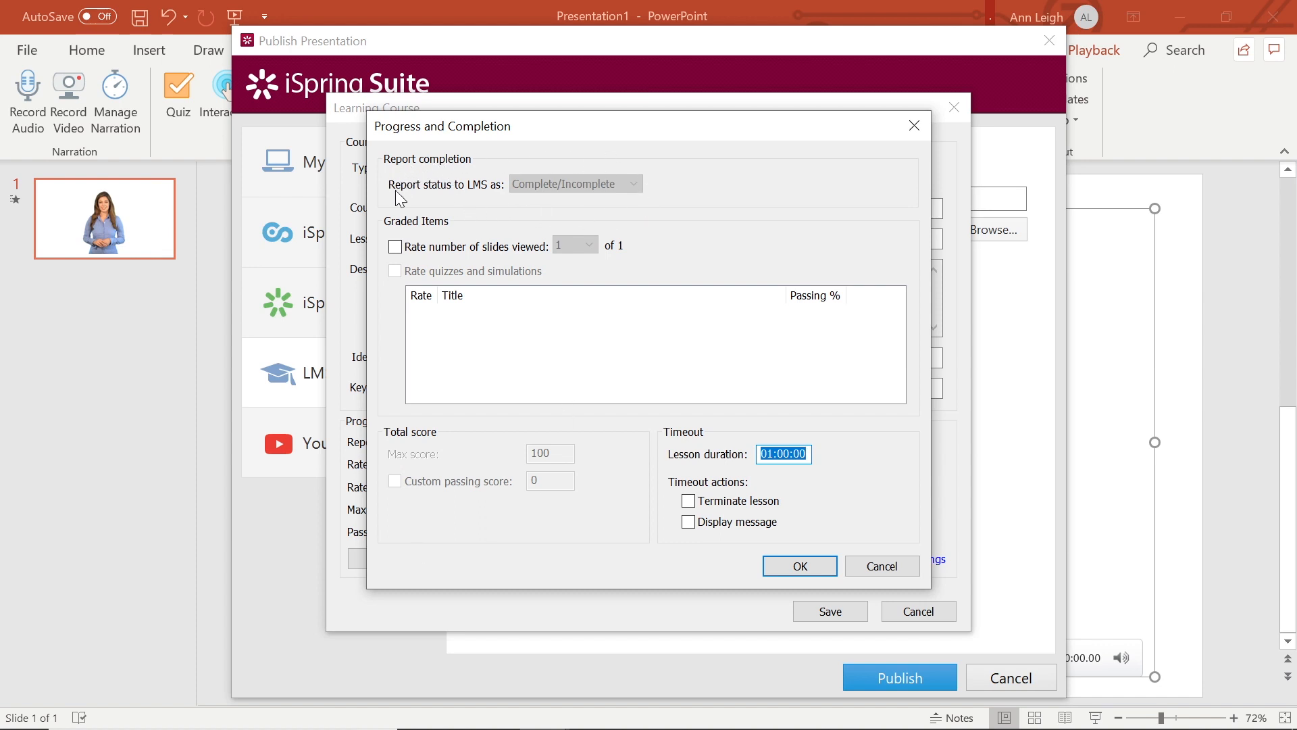
mouse_move(509, 233)
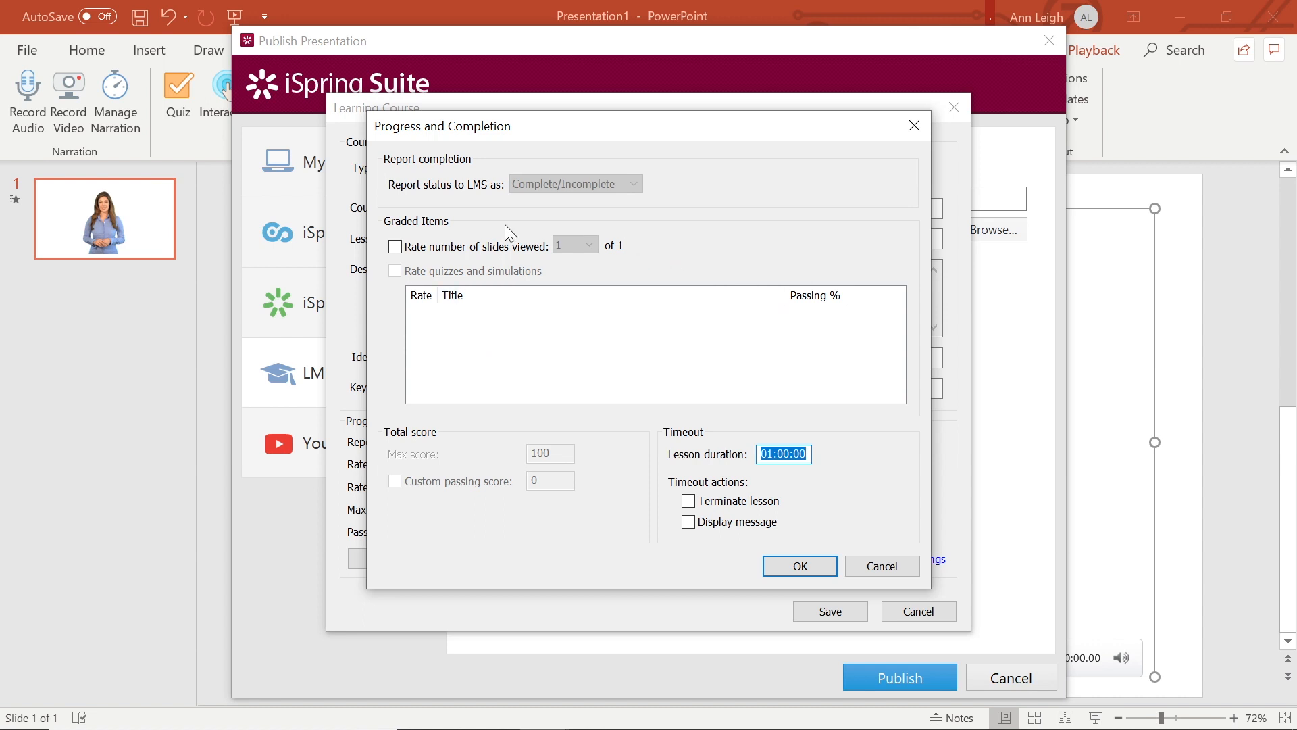
mouse_move(495, 566)
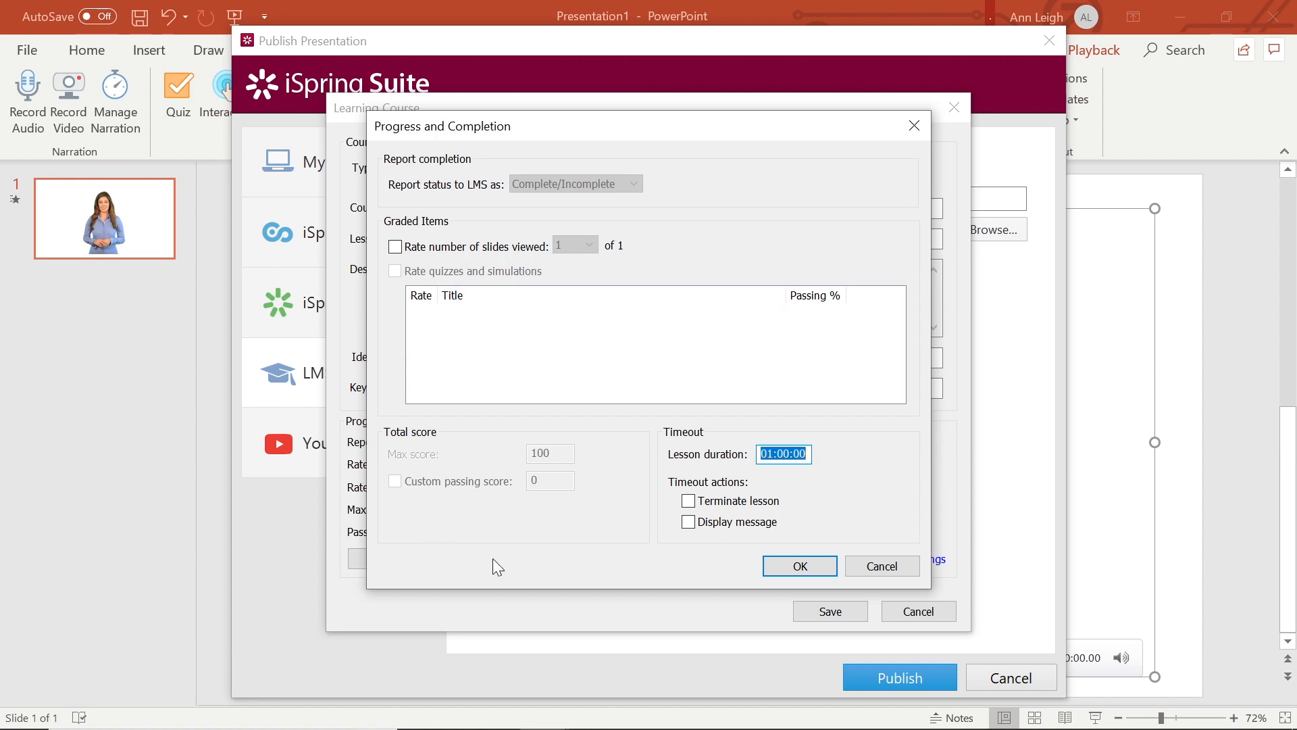
mouse_move(665, 514)
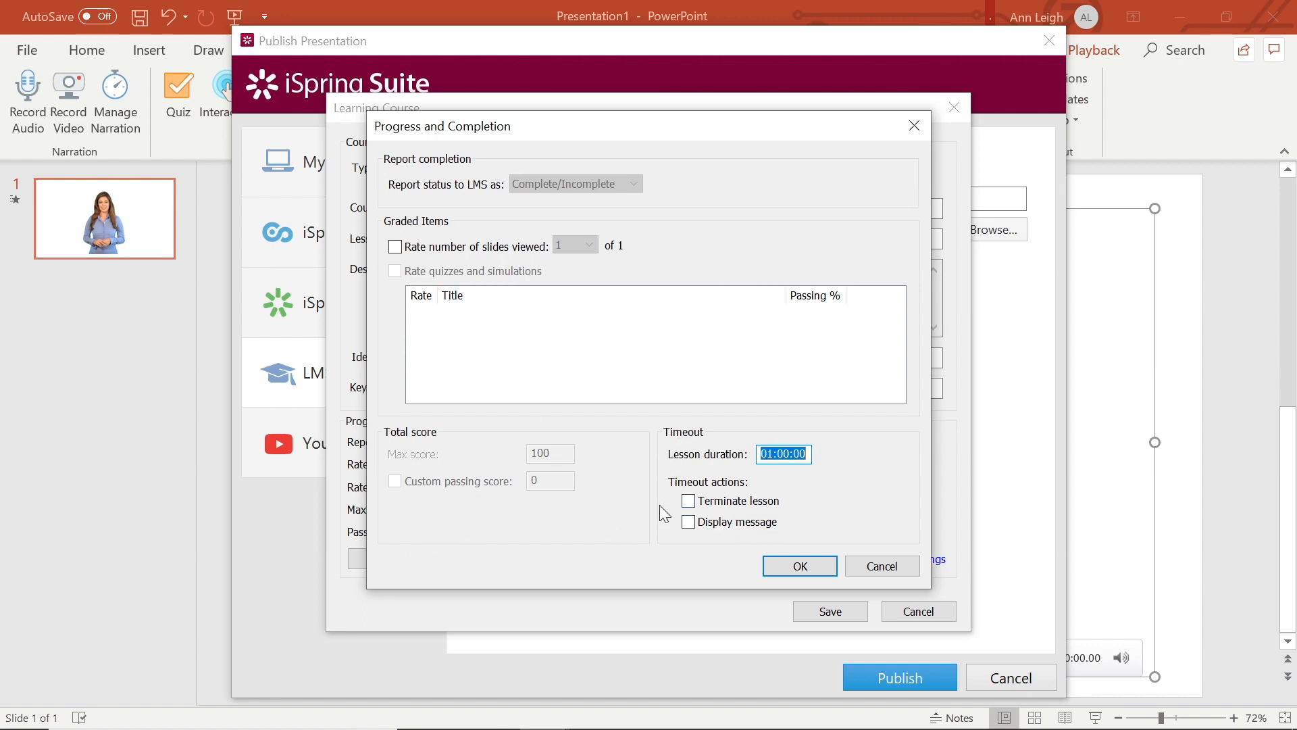
click(798, 566)
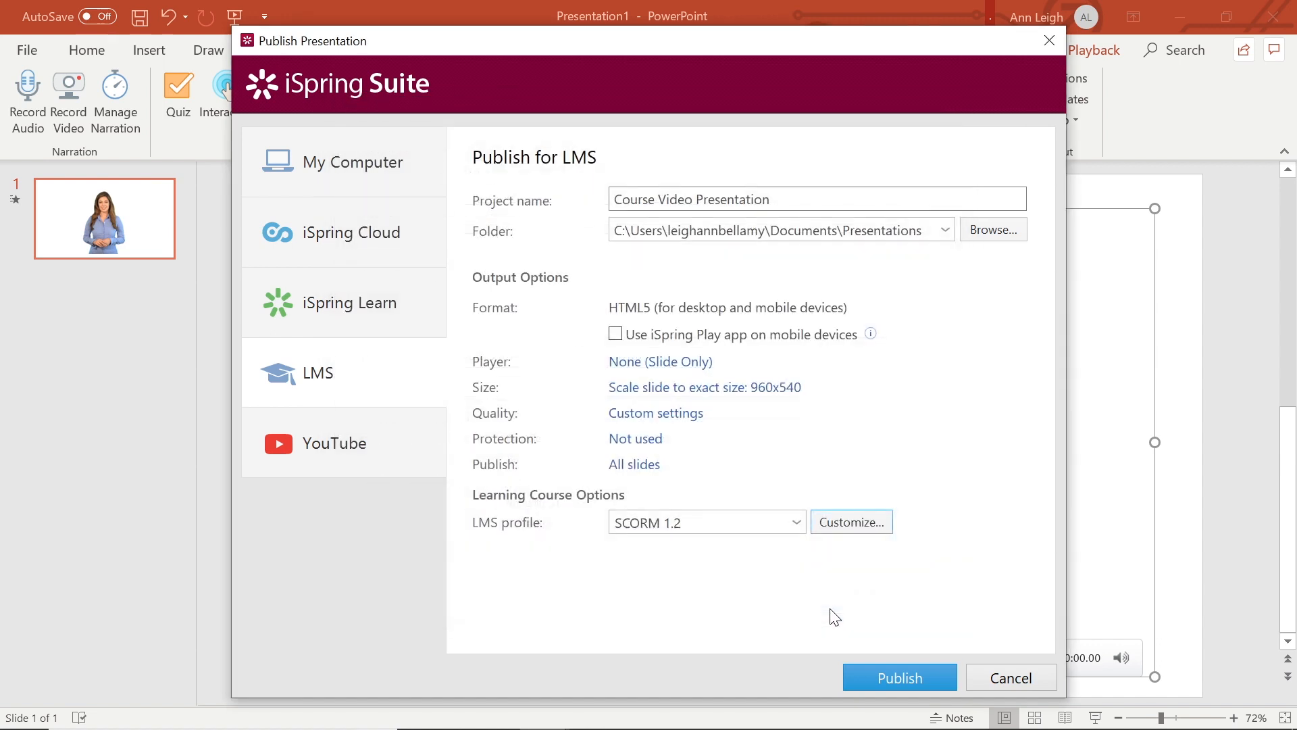
- Publish the Course Video Presentation package and view the published course
click(1010, 677)
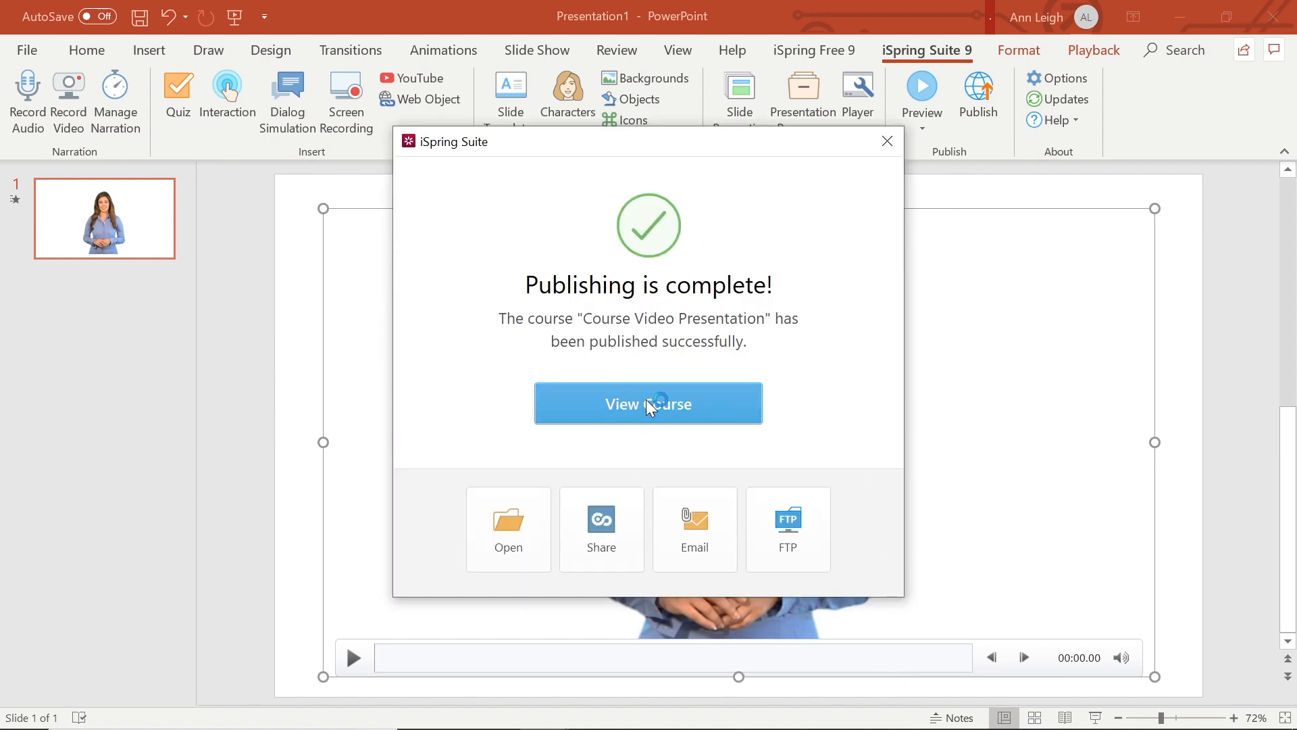
click(647, 404)
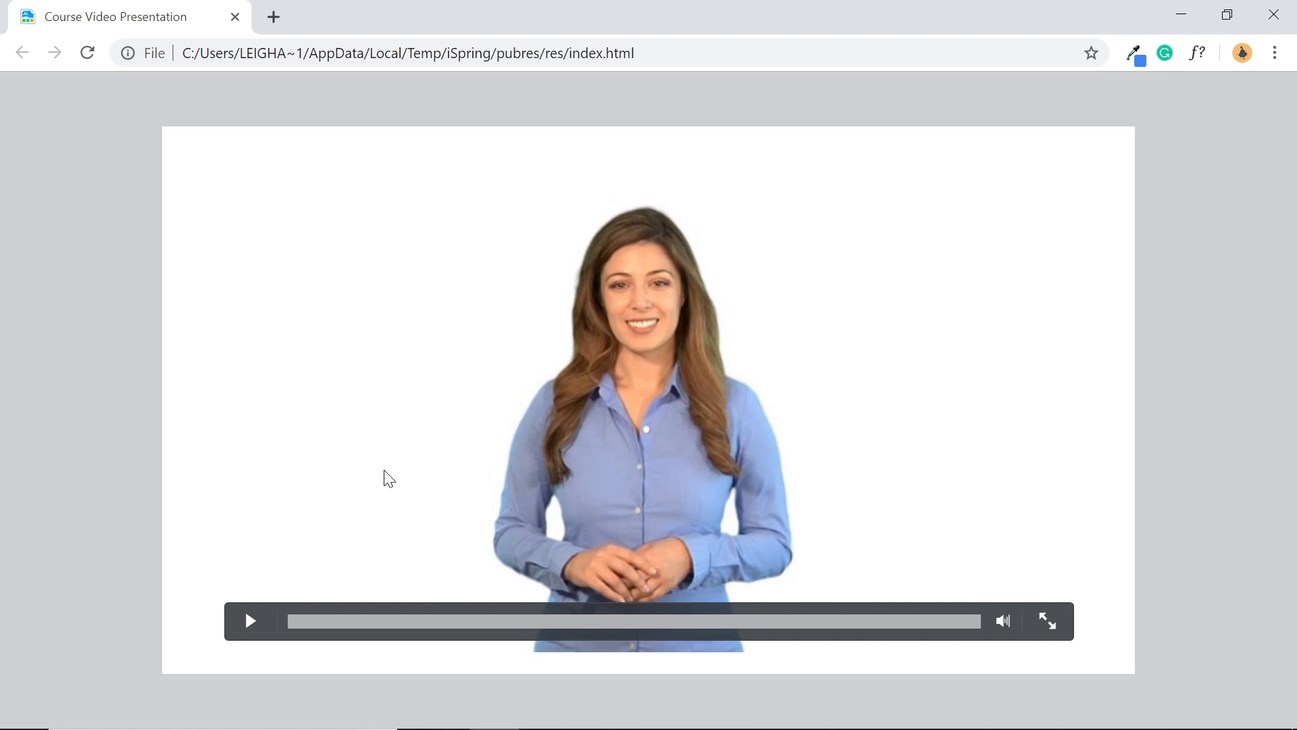
- Play the presenter video in the Chrome course preview, then close the preview
click(250, 622)
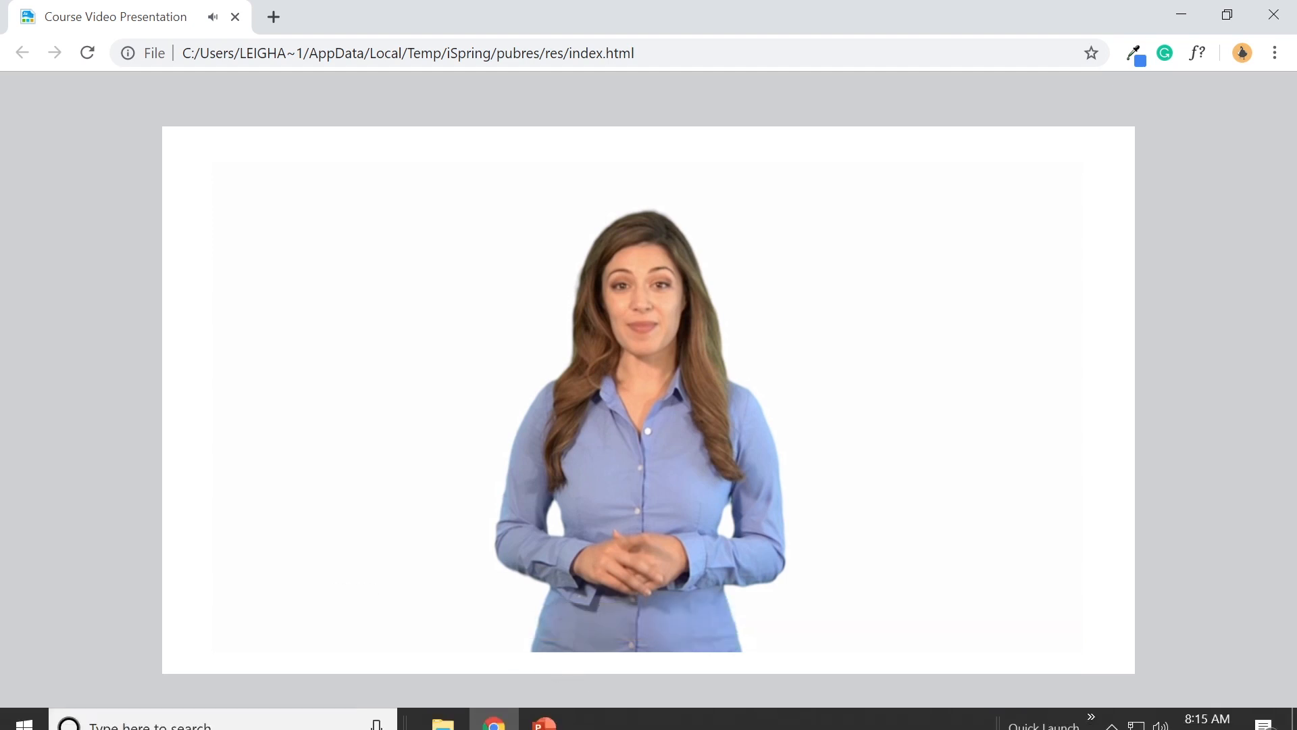
click(545, 709)
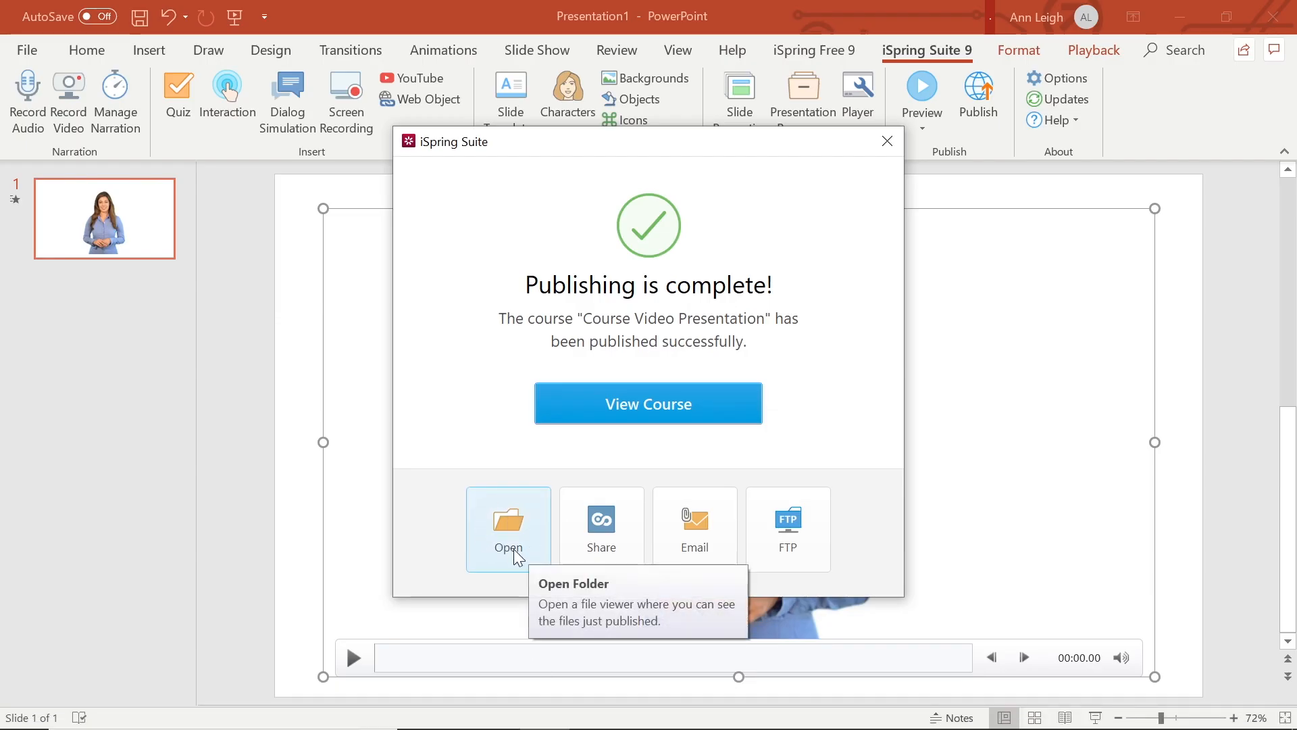
- Open the Presentations output folder showing the Course Video Presentation zip
click(510, 530)
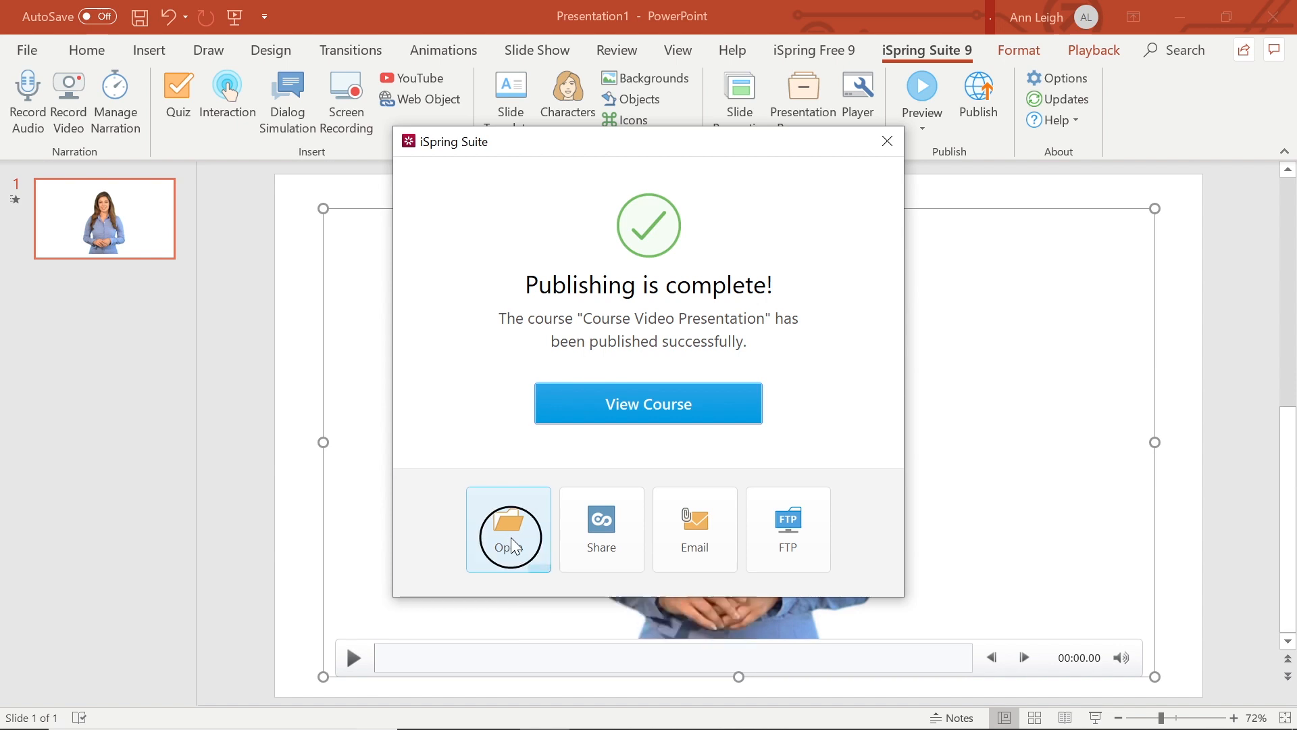
click(508, 529)
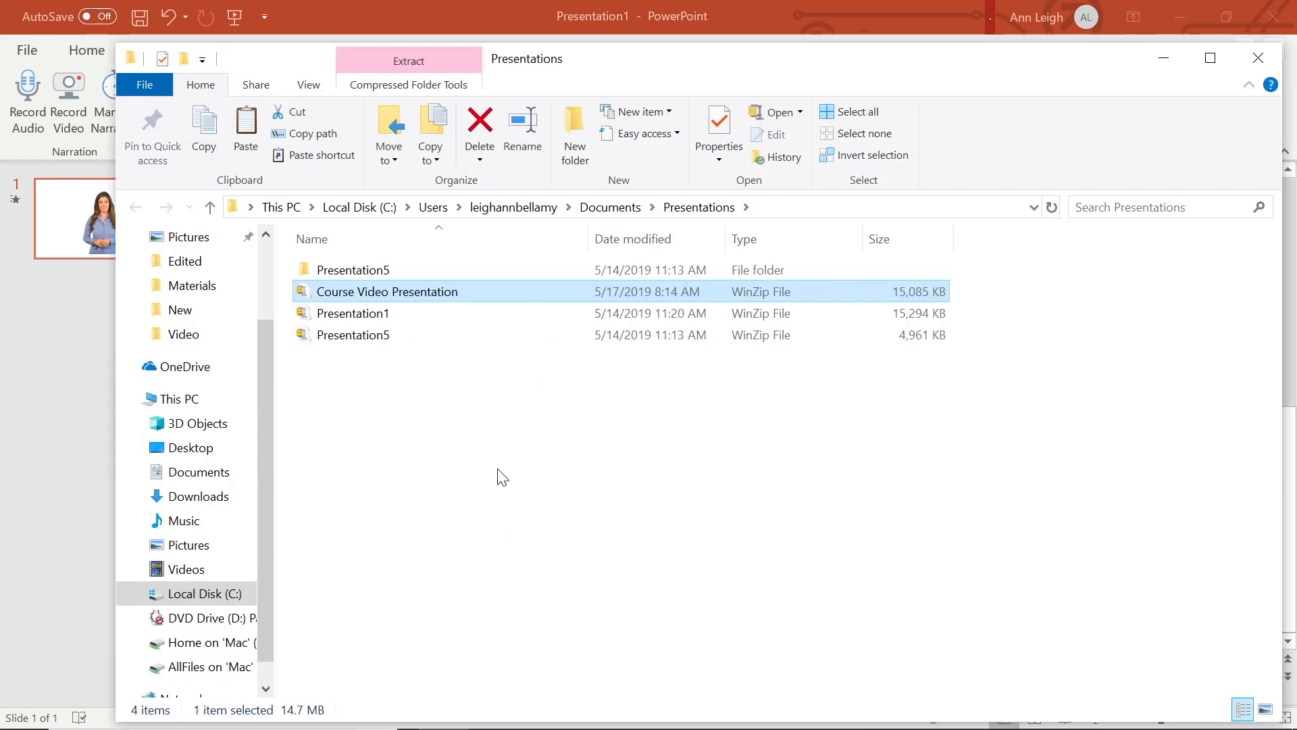
mouse_move(445, 297)
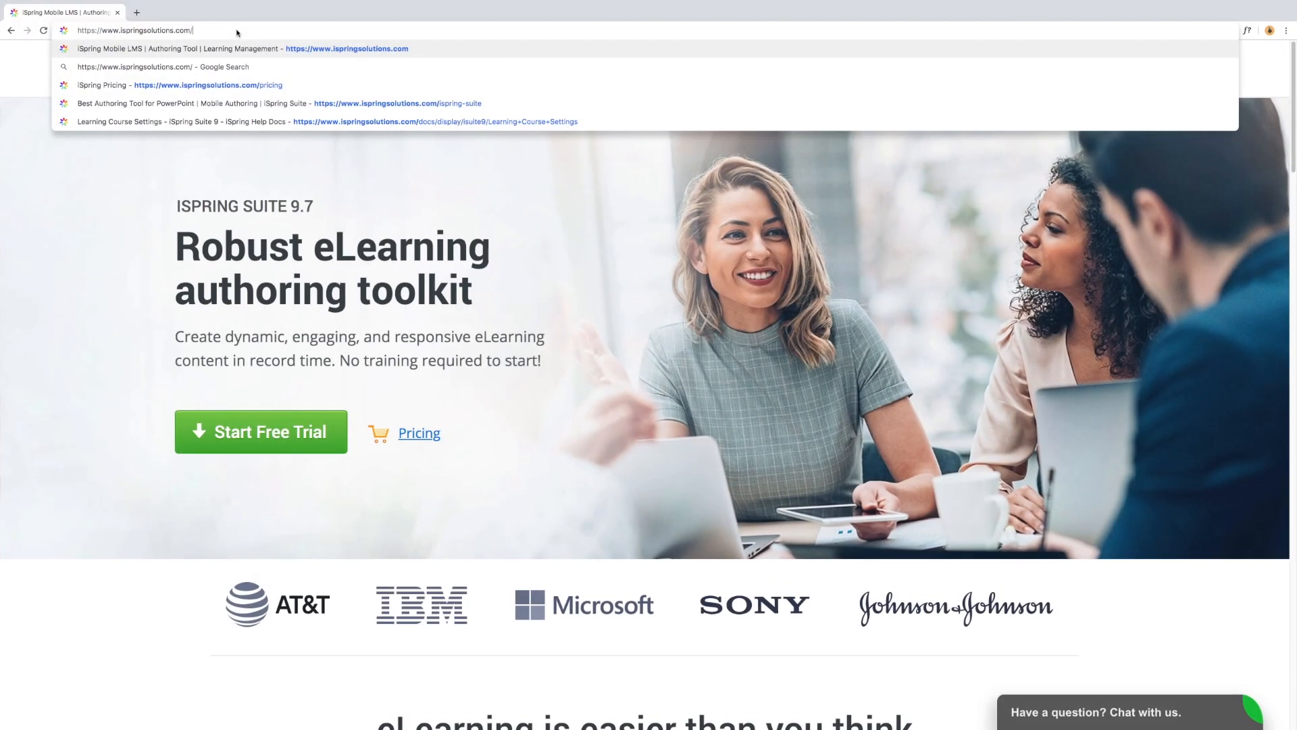
- Enter the ispringsolutions.com/supported-lms address in Chrome to reach the supported-LMS list
text(support)
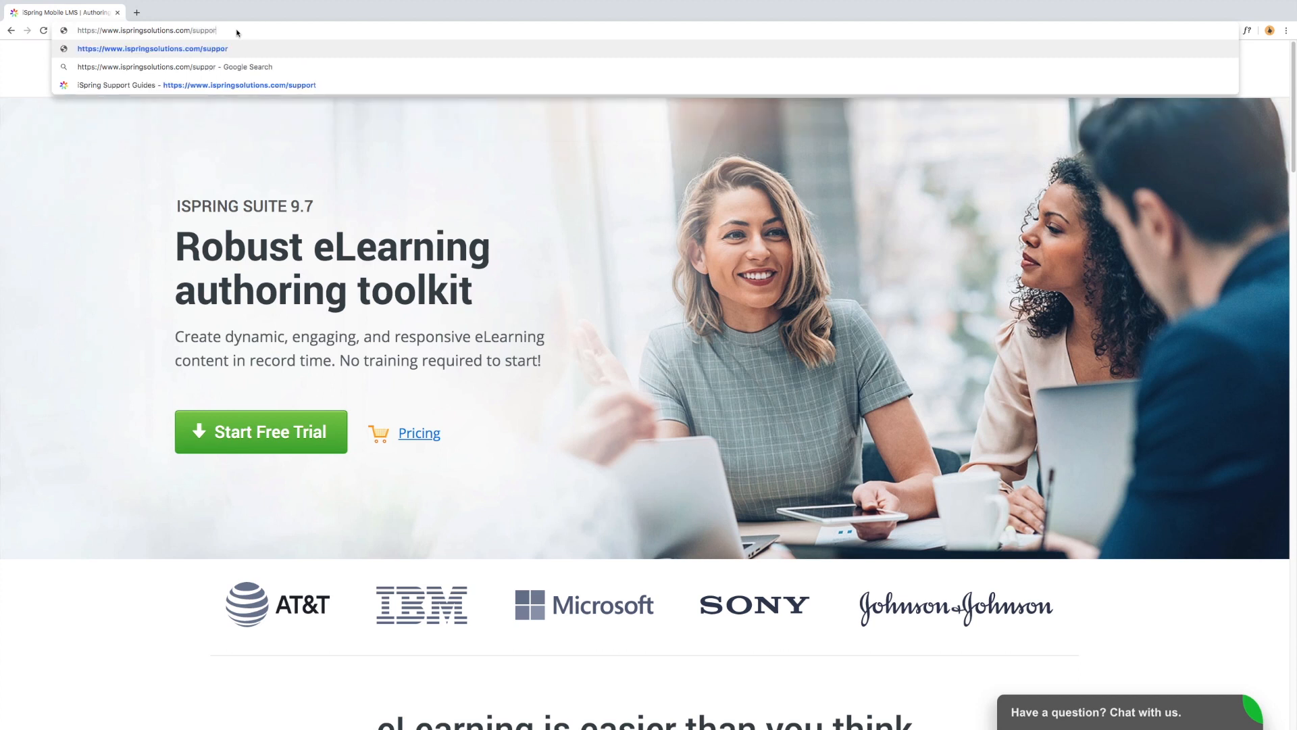
text(supported-lms)
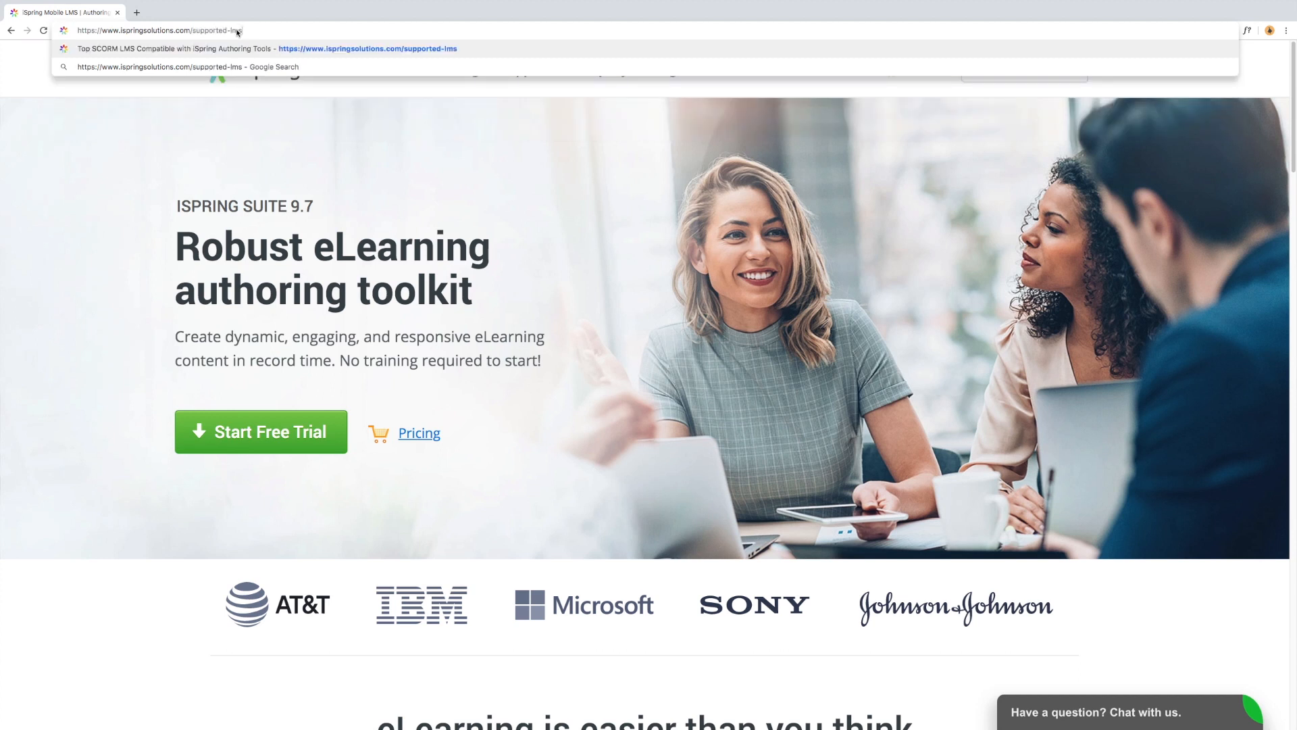